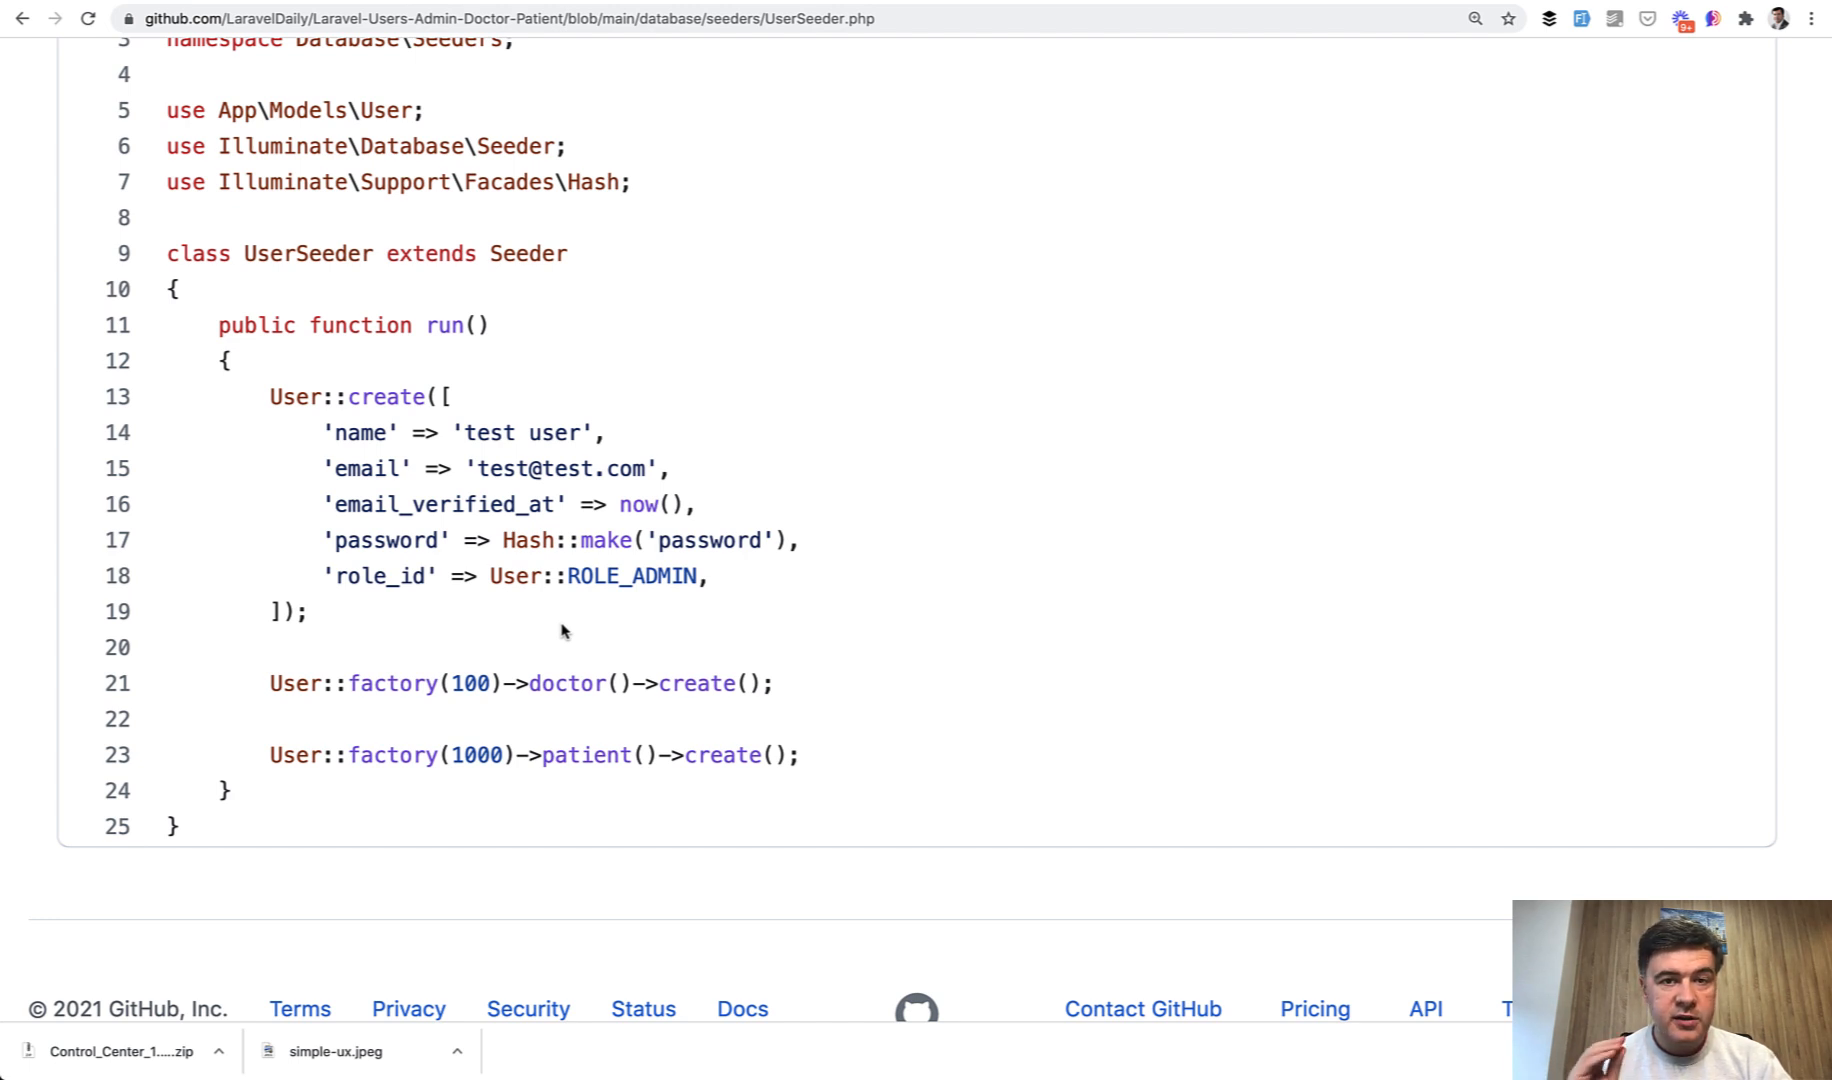
mouse_move(492, 631)
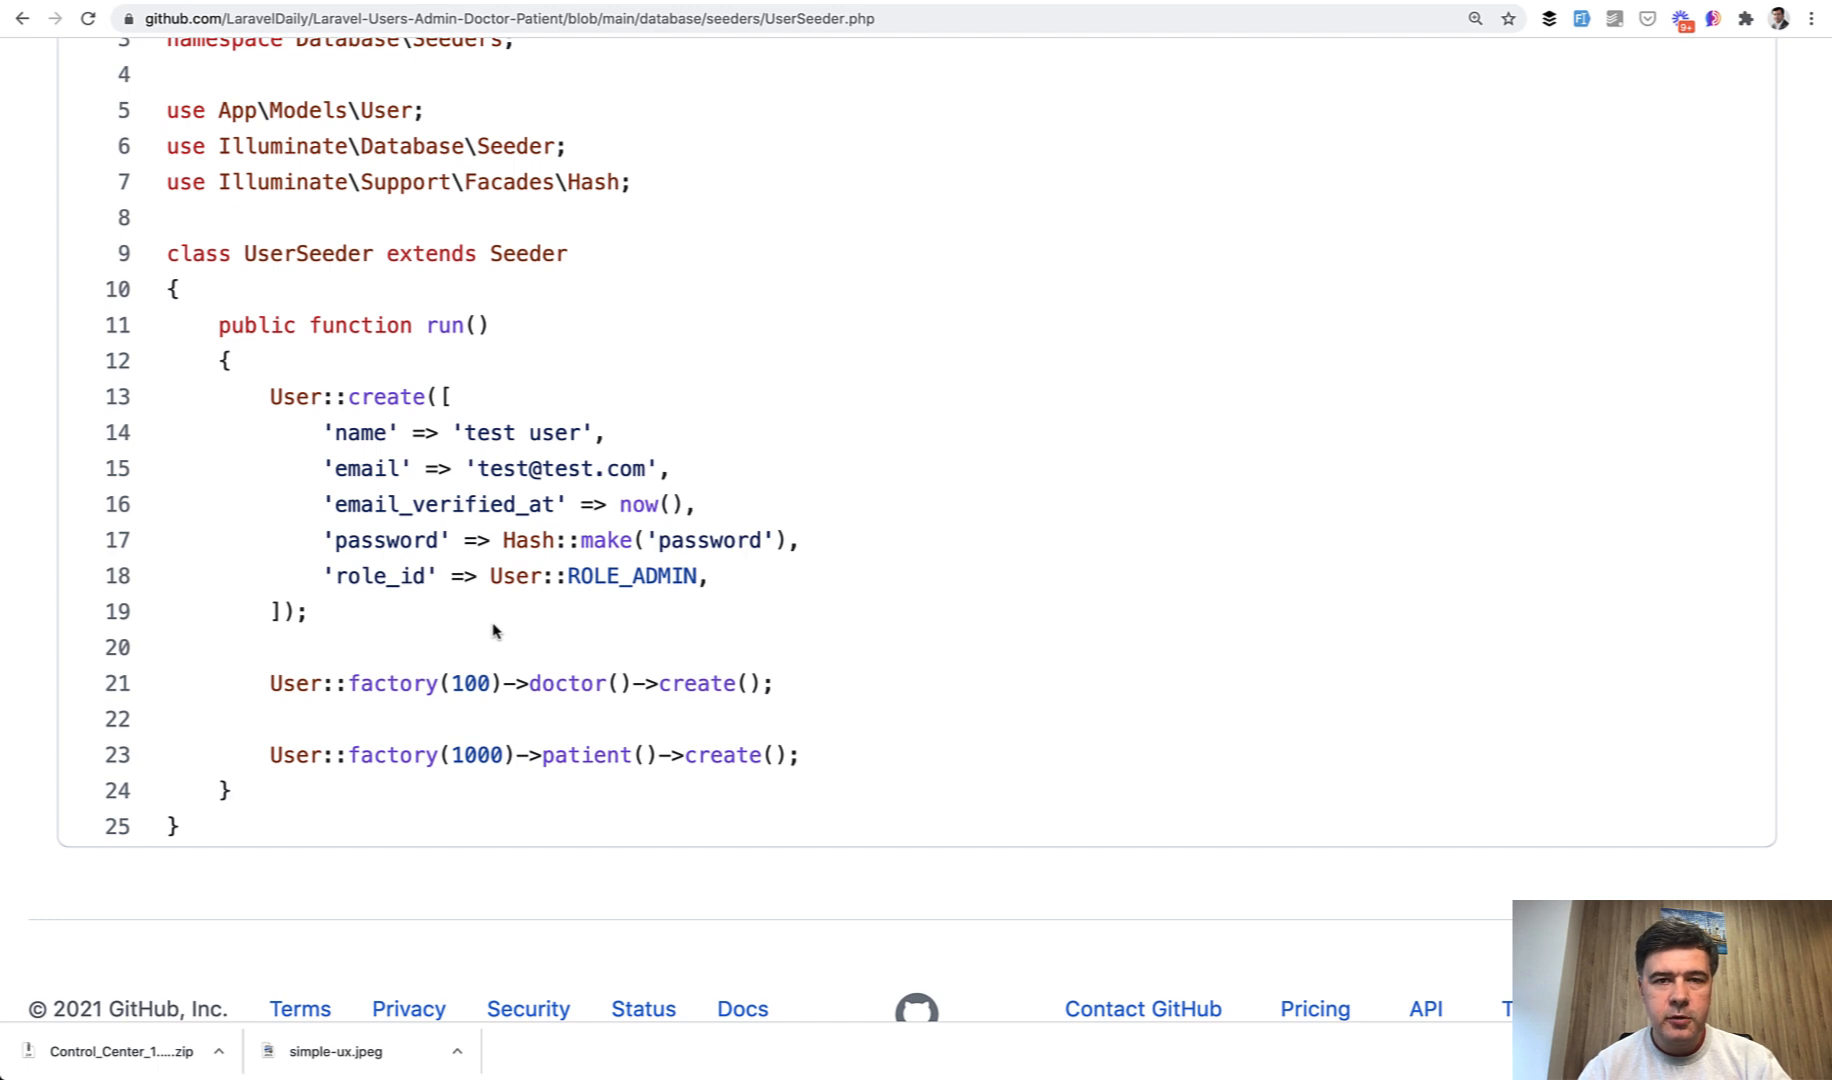
mouse_move(366, 436)
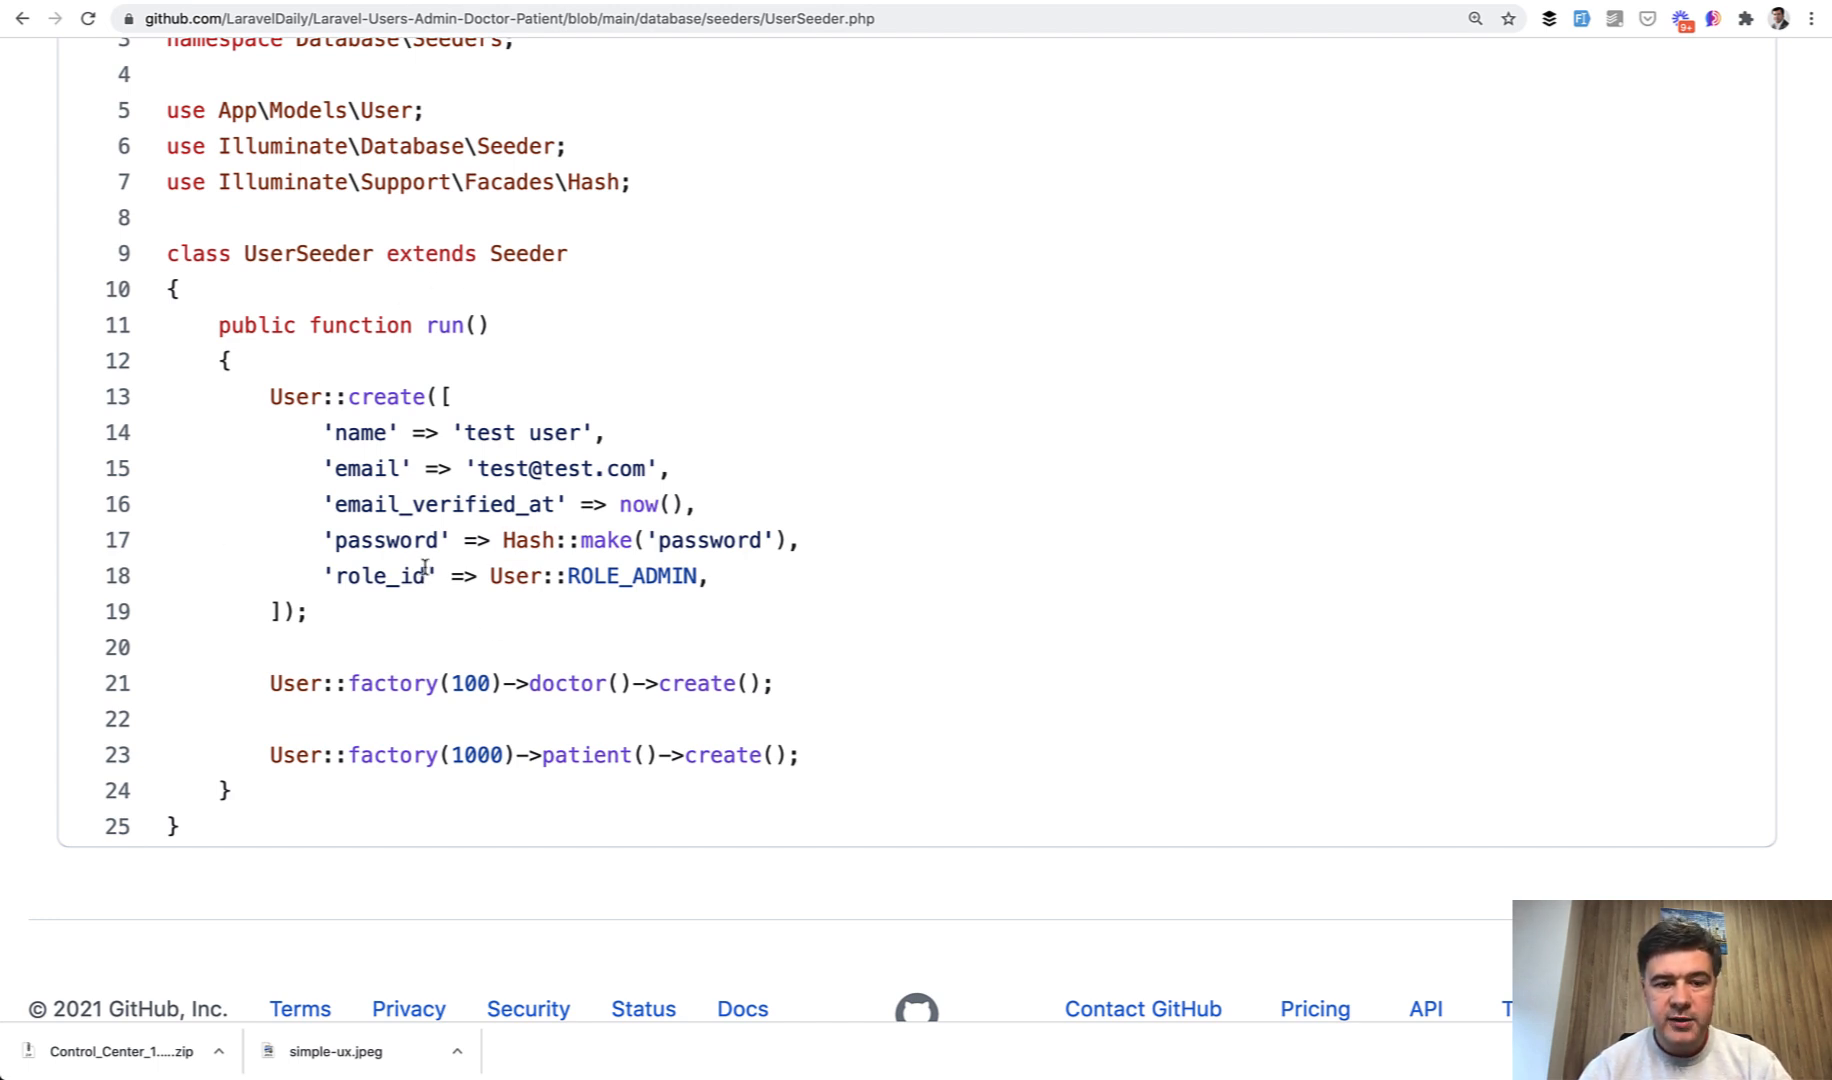
mouse_move(408, 631)
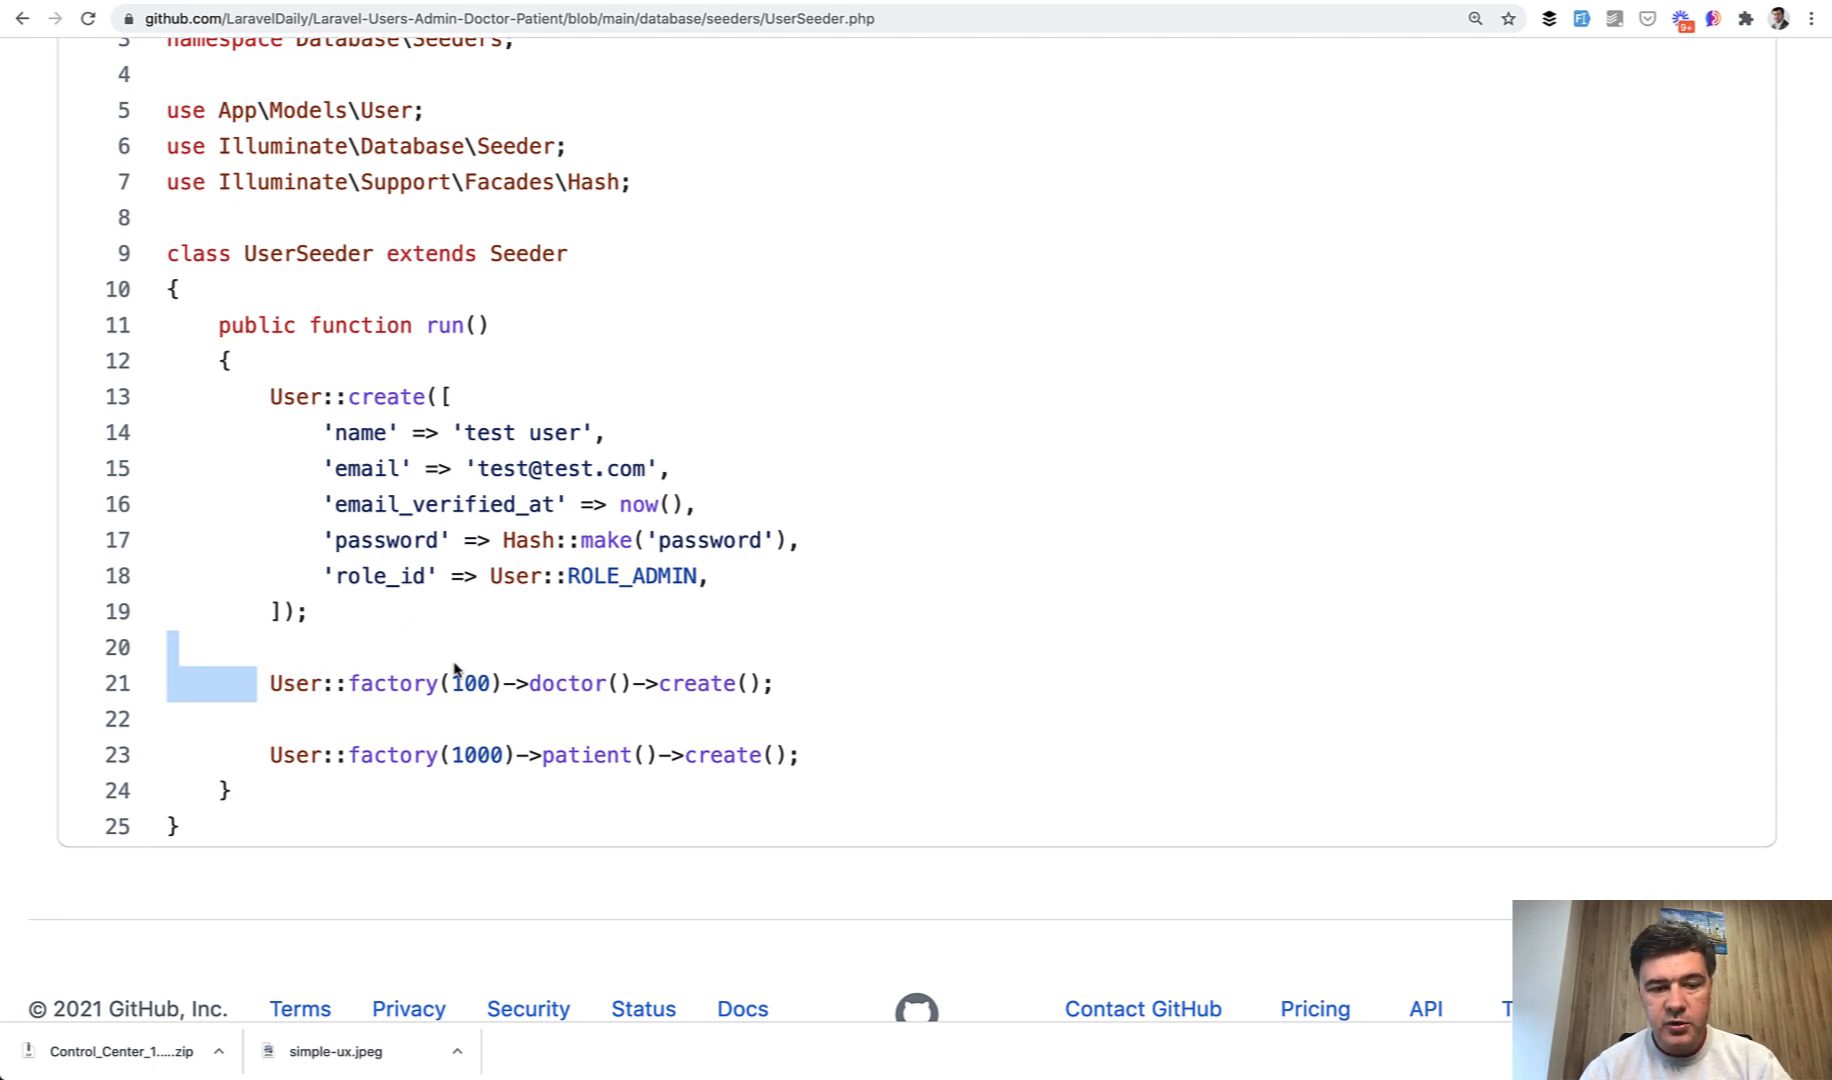
Step: Highlight the doctor factory call in UserSeeder, then open database/factories/UserFactory.php
double_click(567, 684)
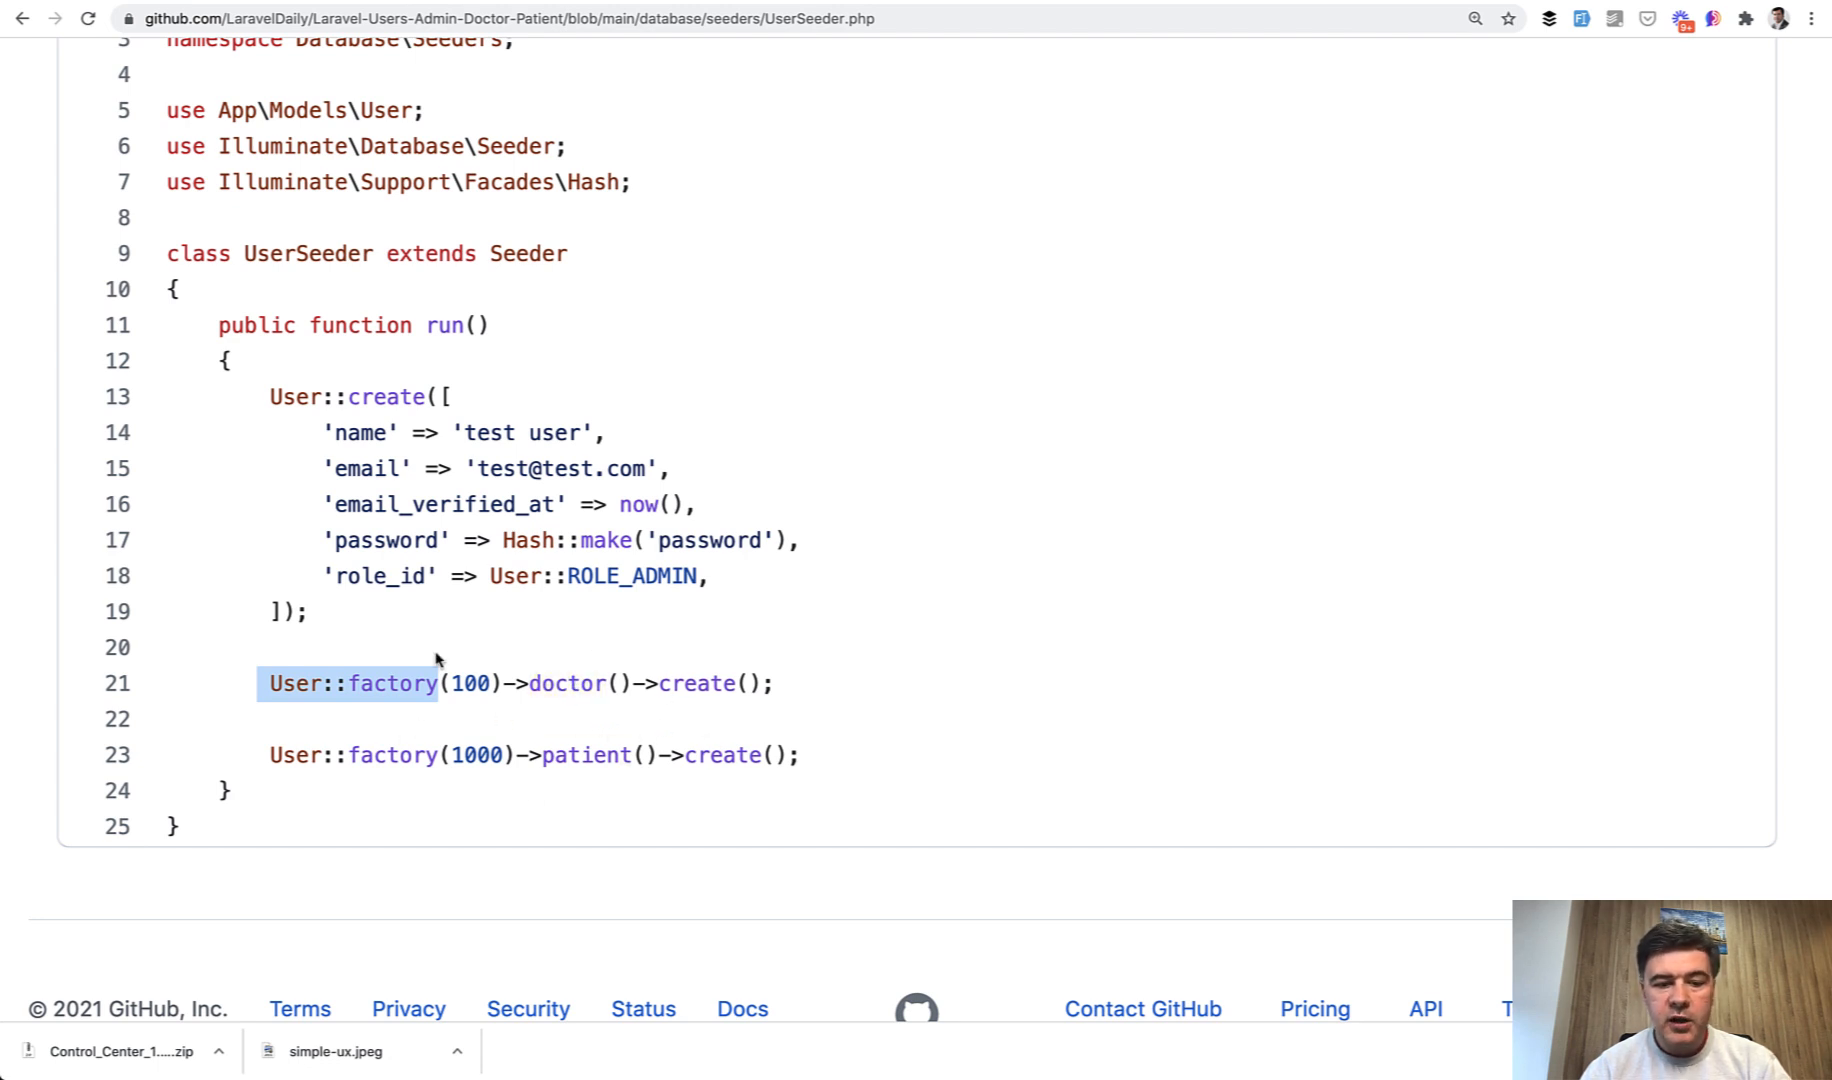
mouse_move(927, 698)
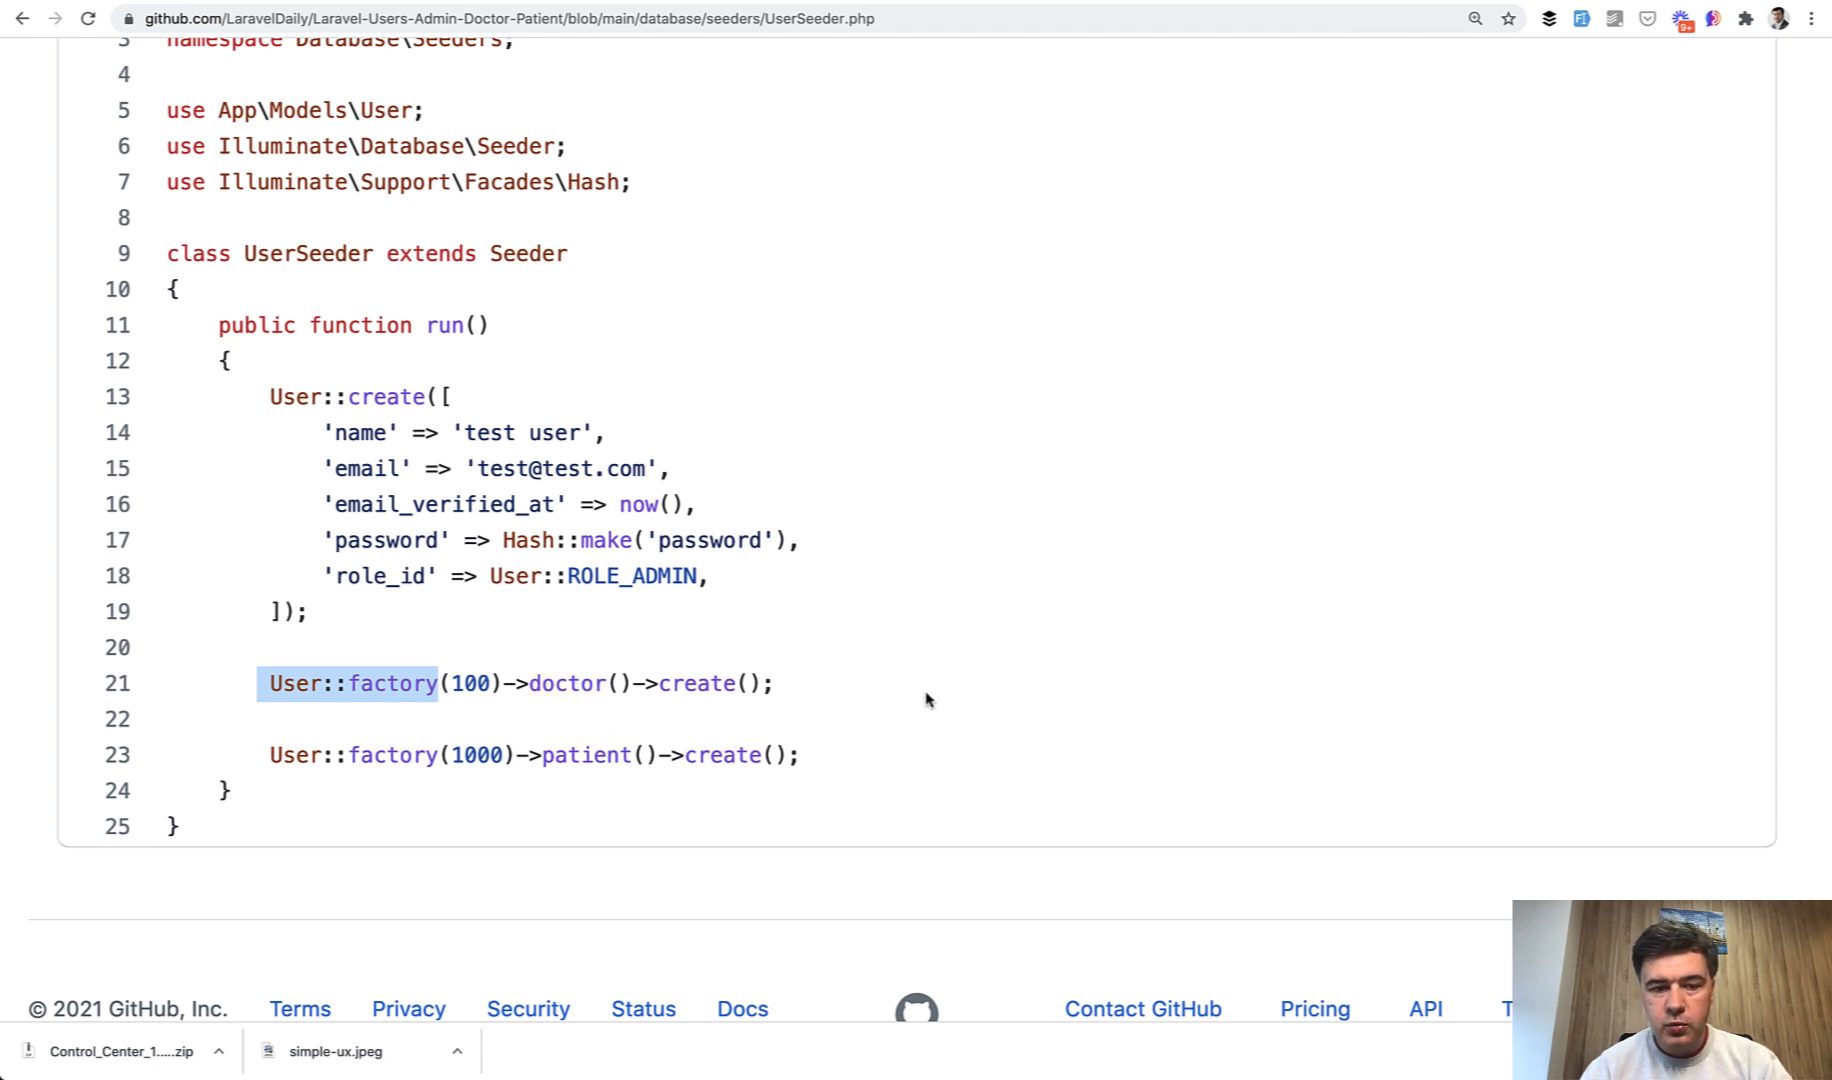
click(391, 683)
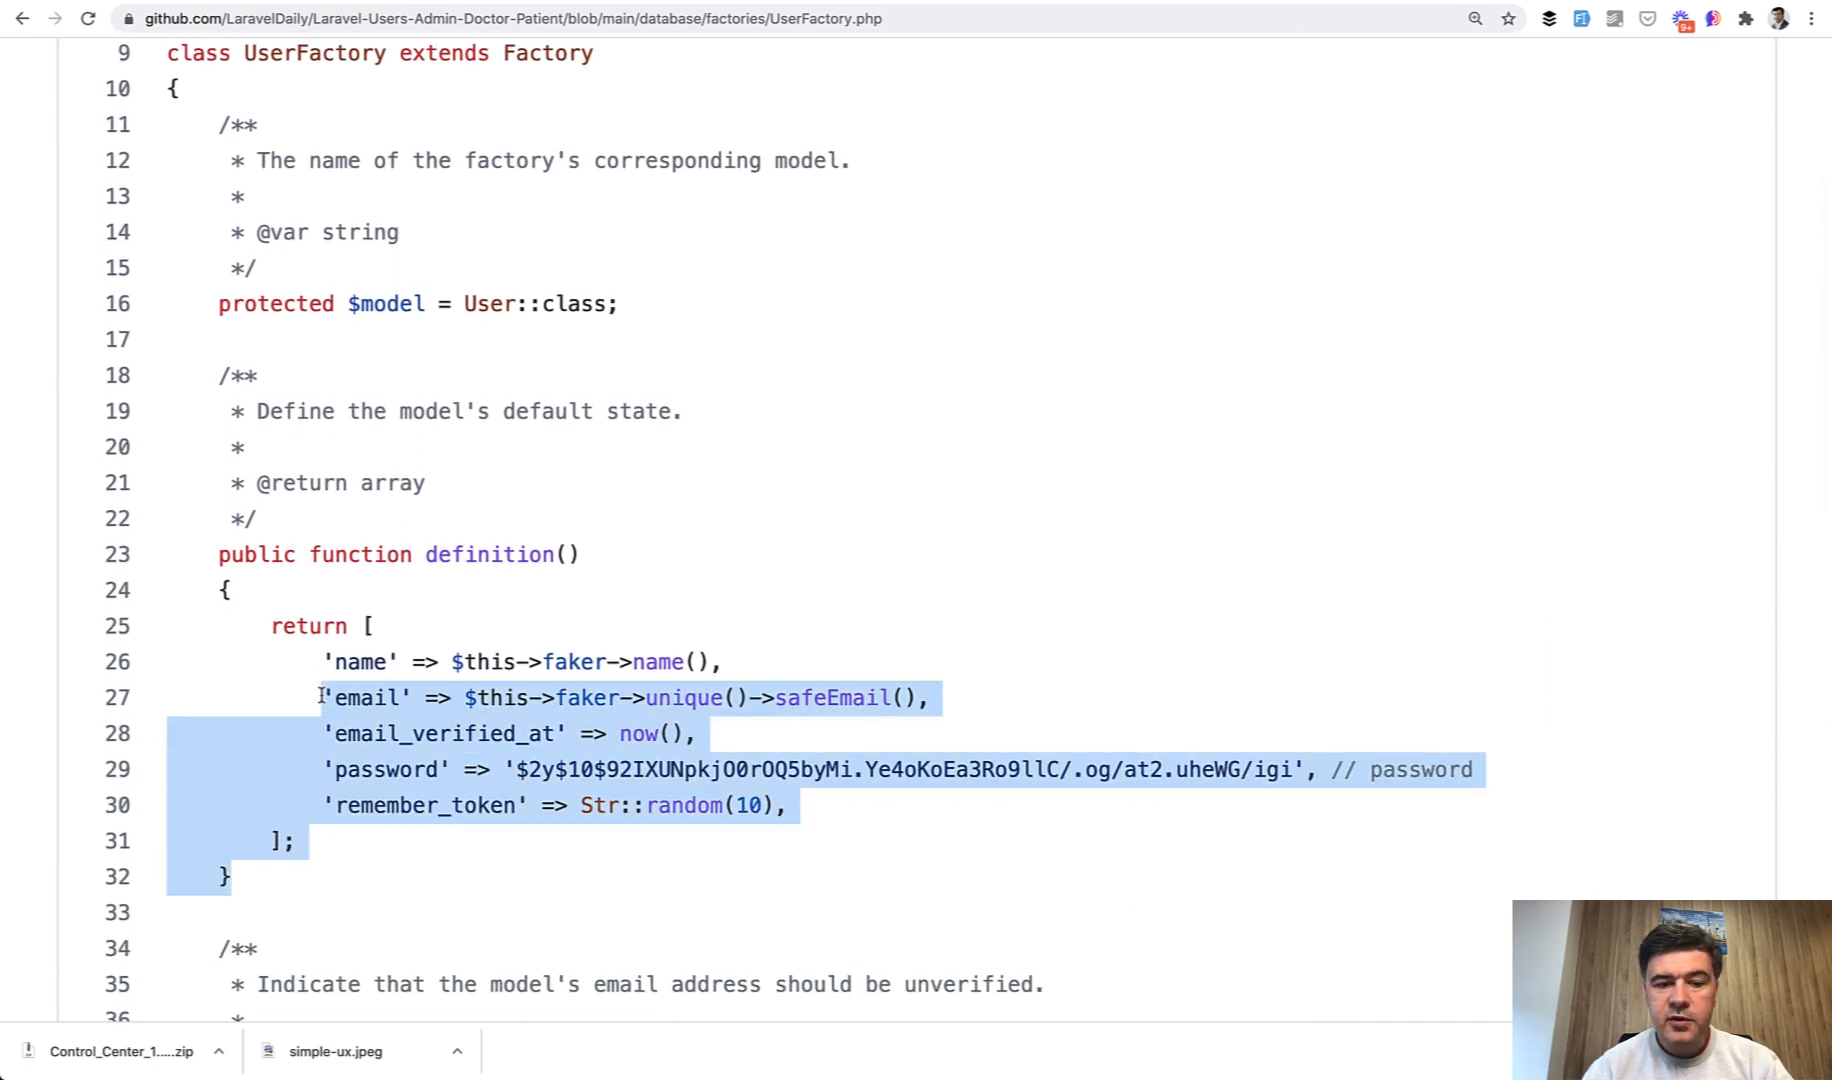
click(311, 673)
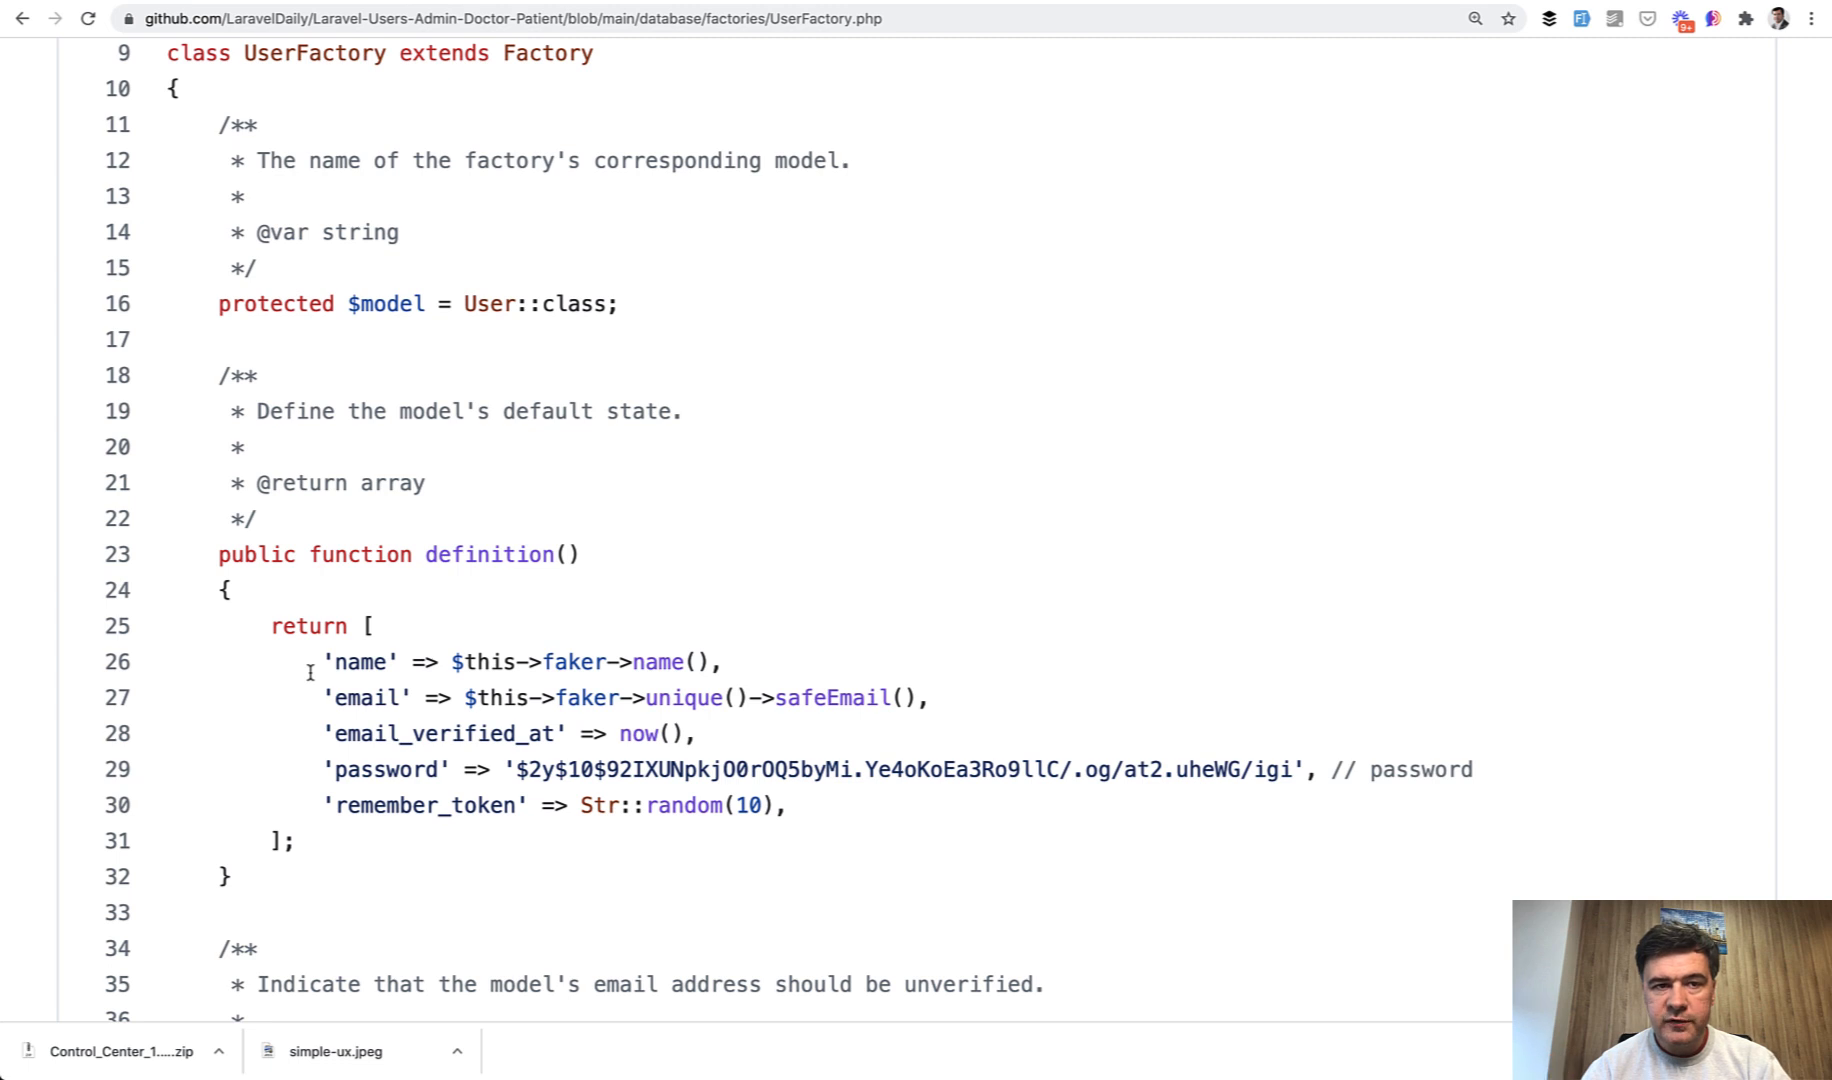
Step: Scroll down to the doctor() state with licence, hospital, specialty and work-day fields
scroll(down, 3)
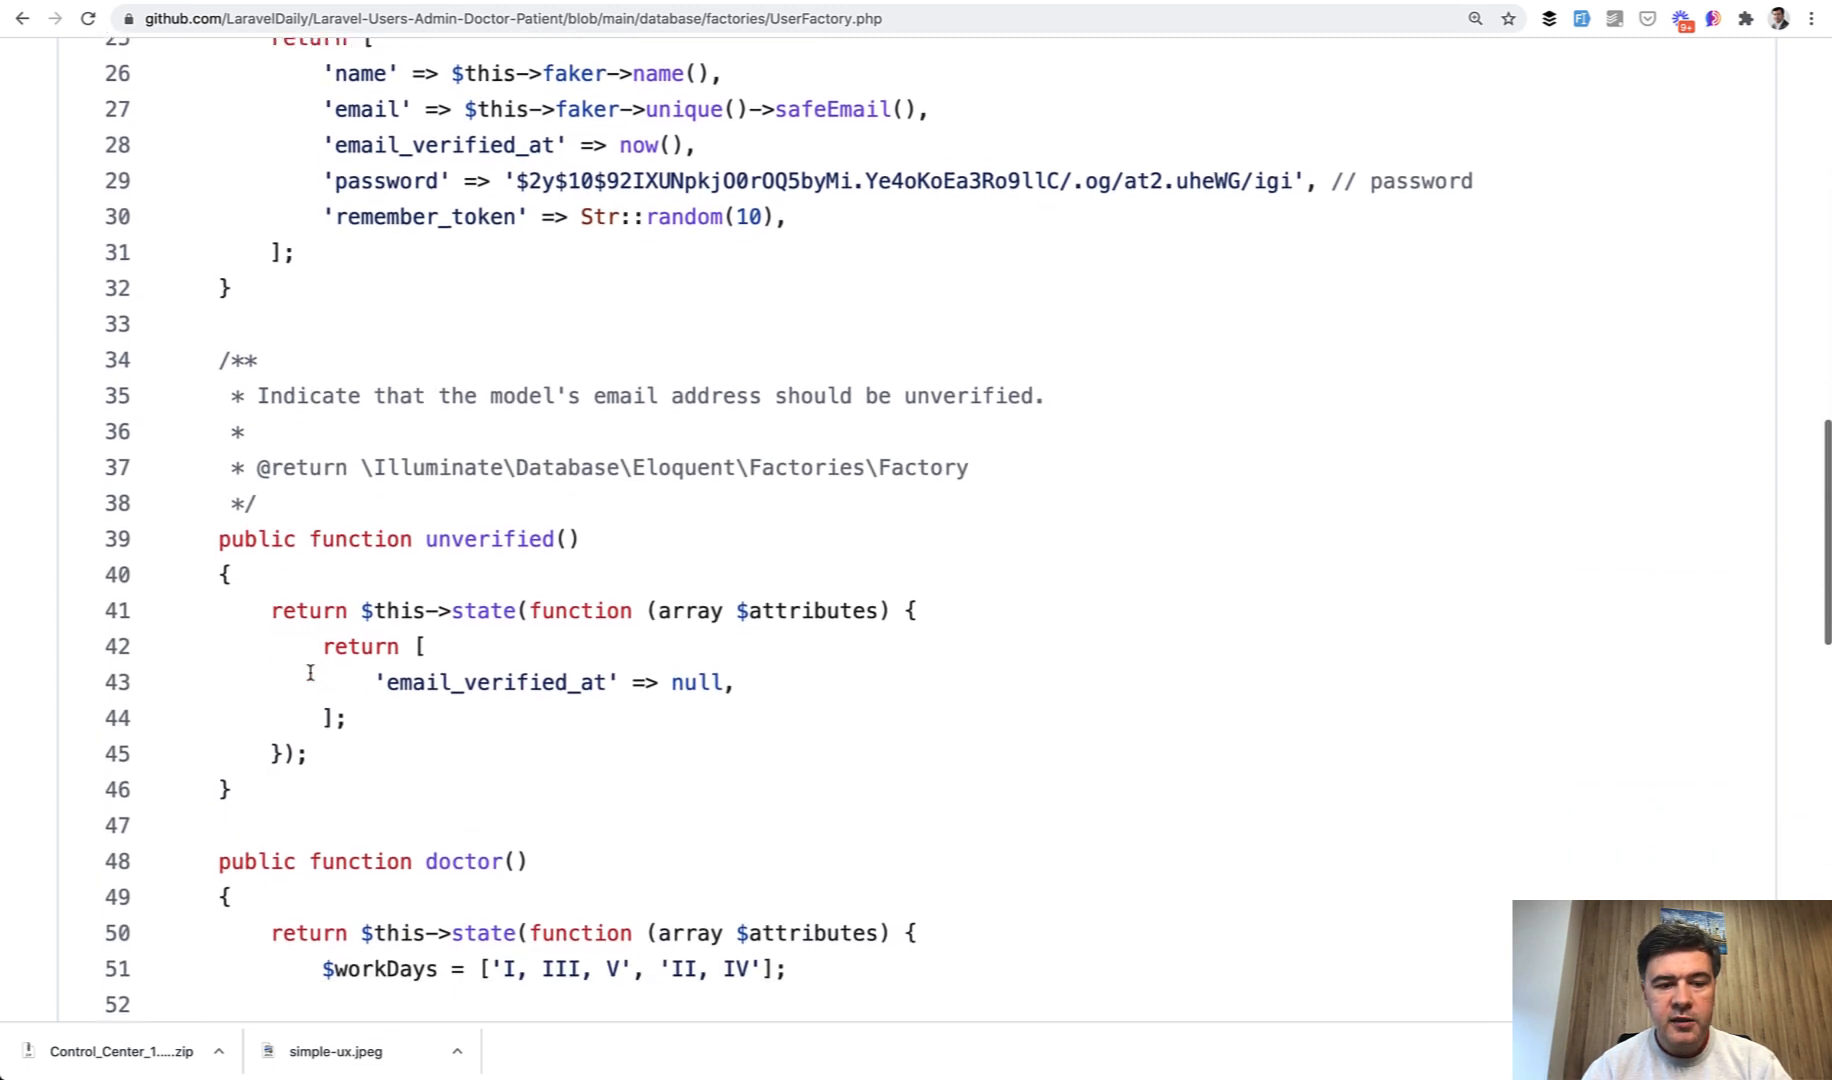
scroll(down, 3)
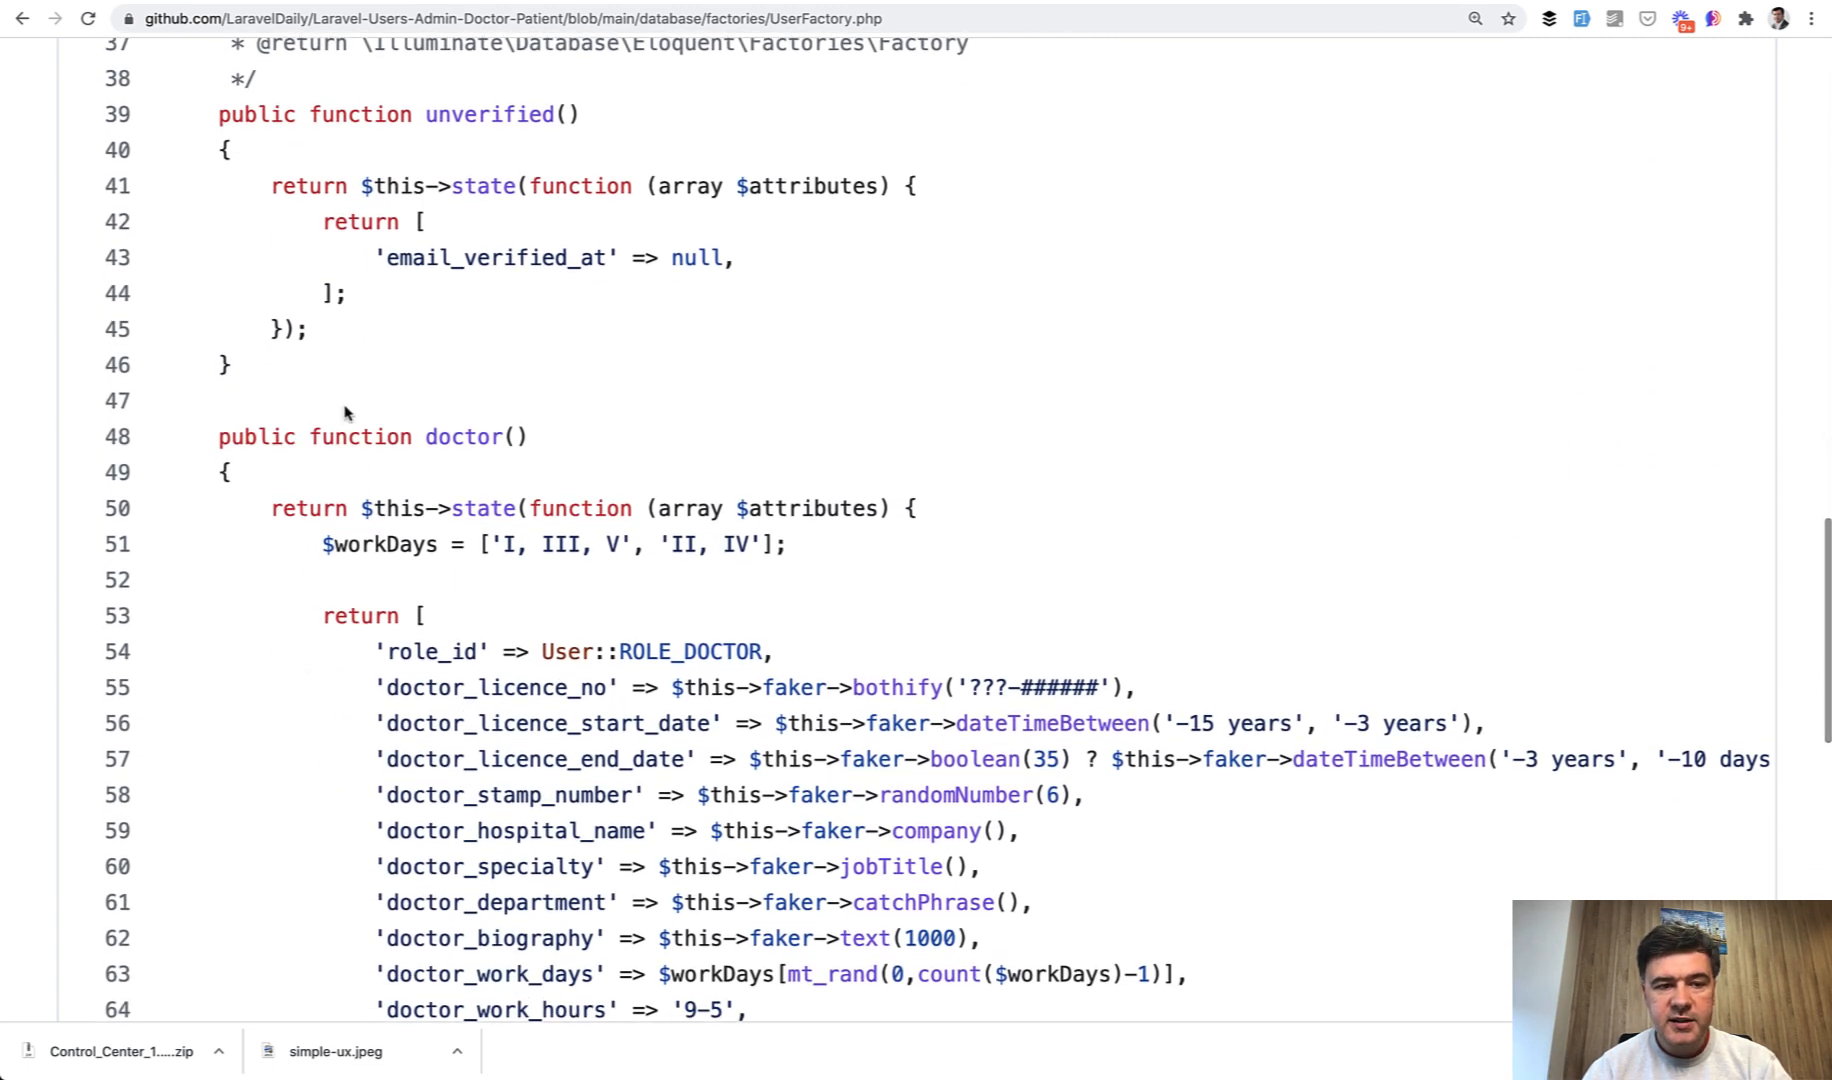
scroll(down, 3)
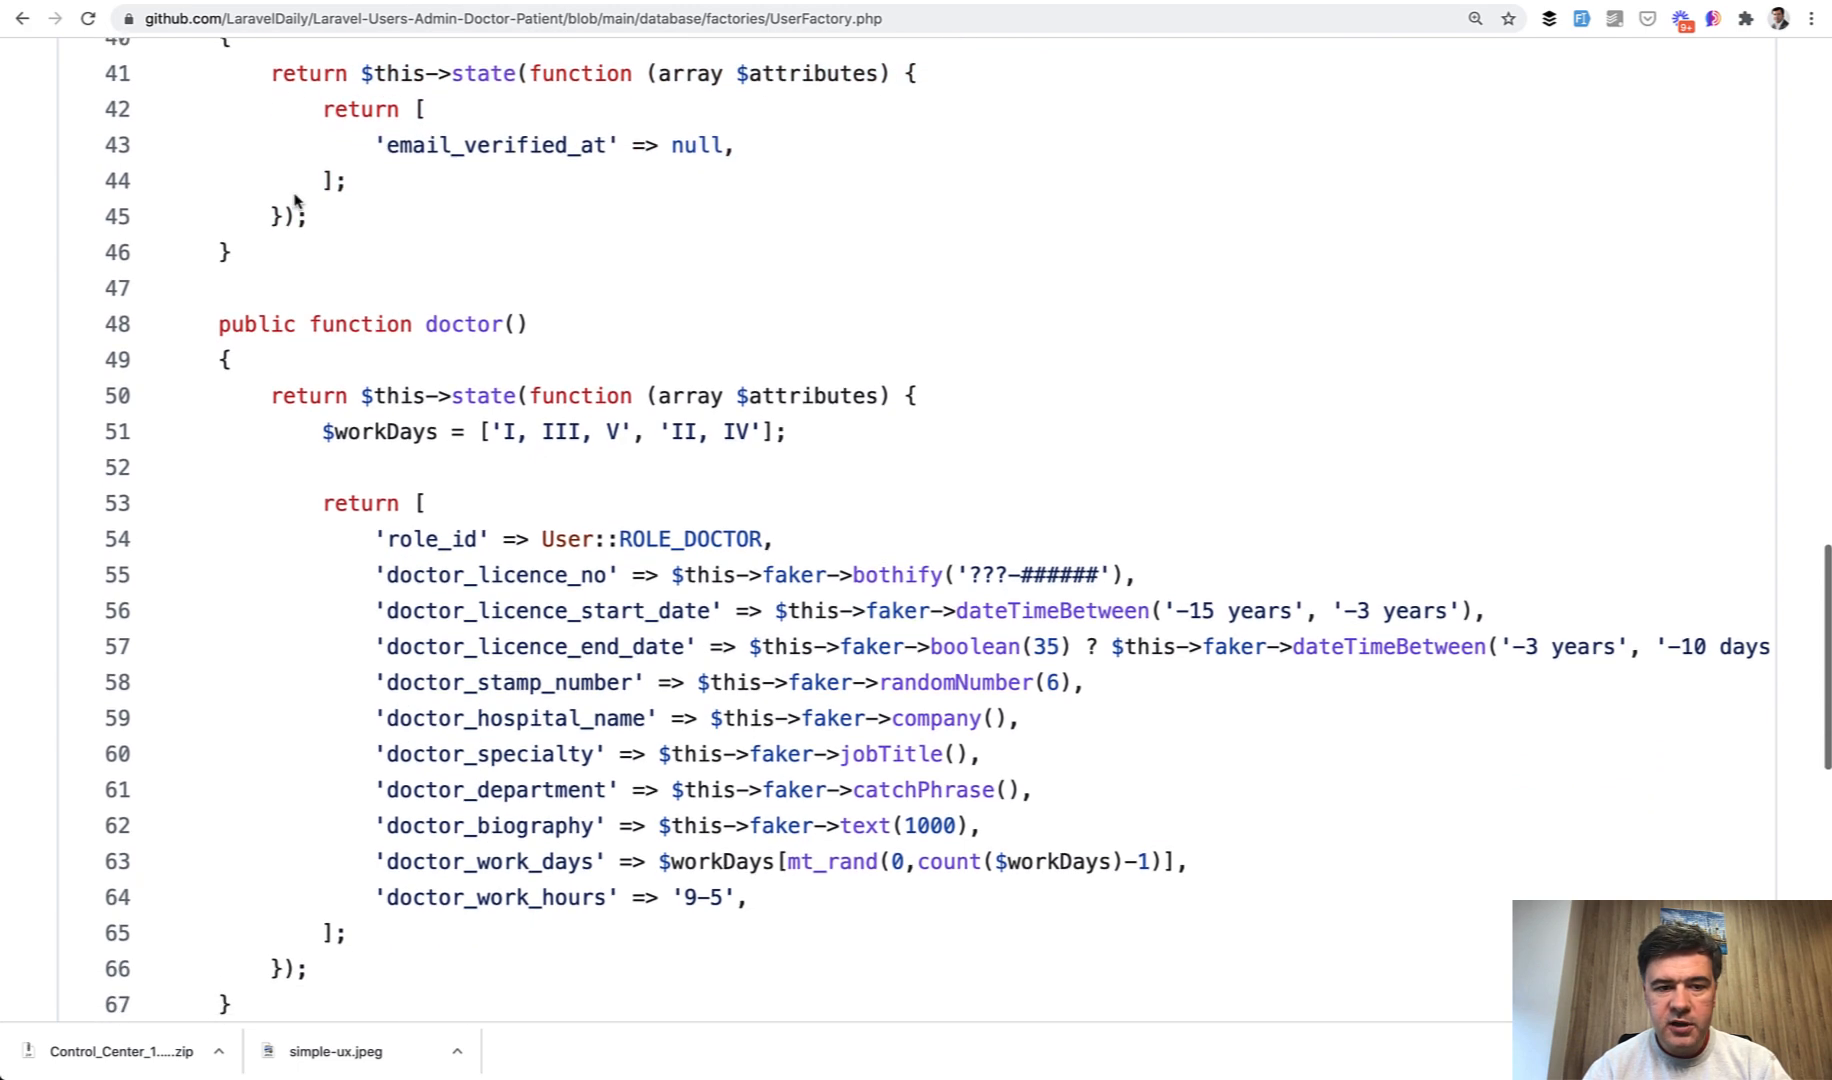
scroll(down, 3)
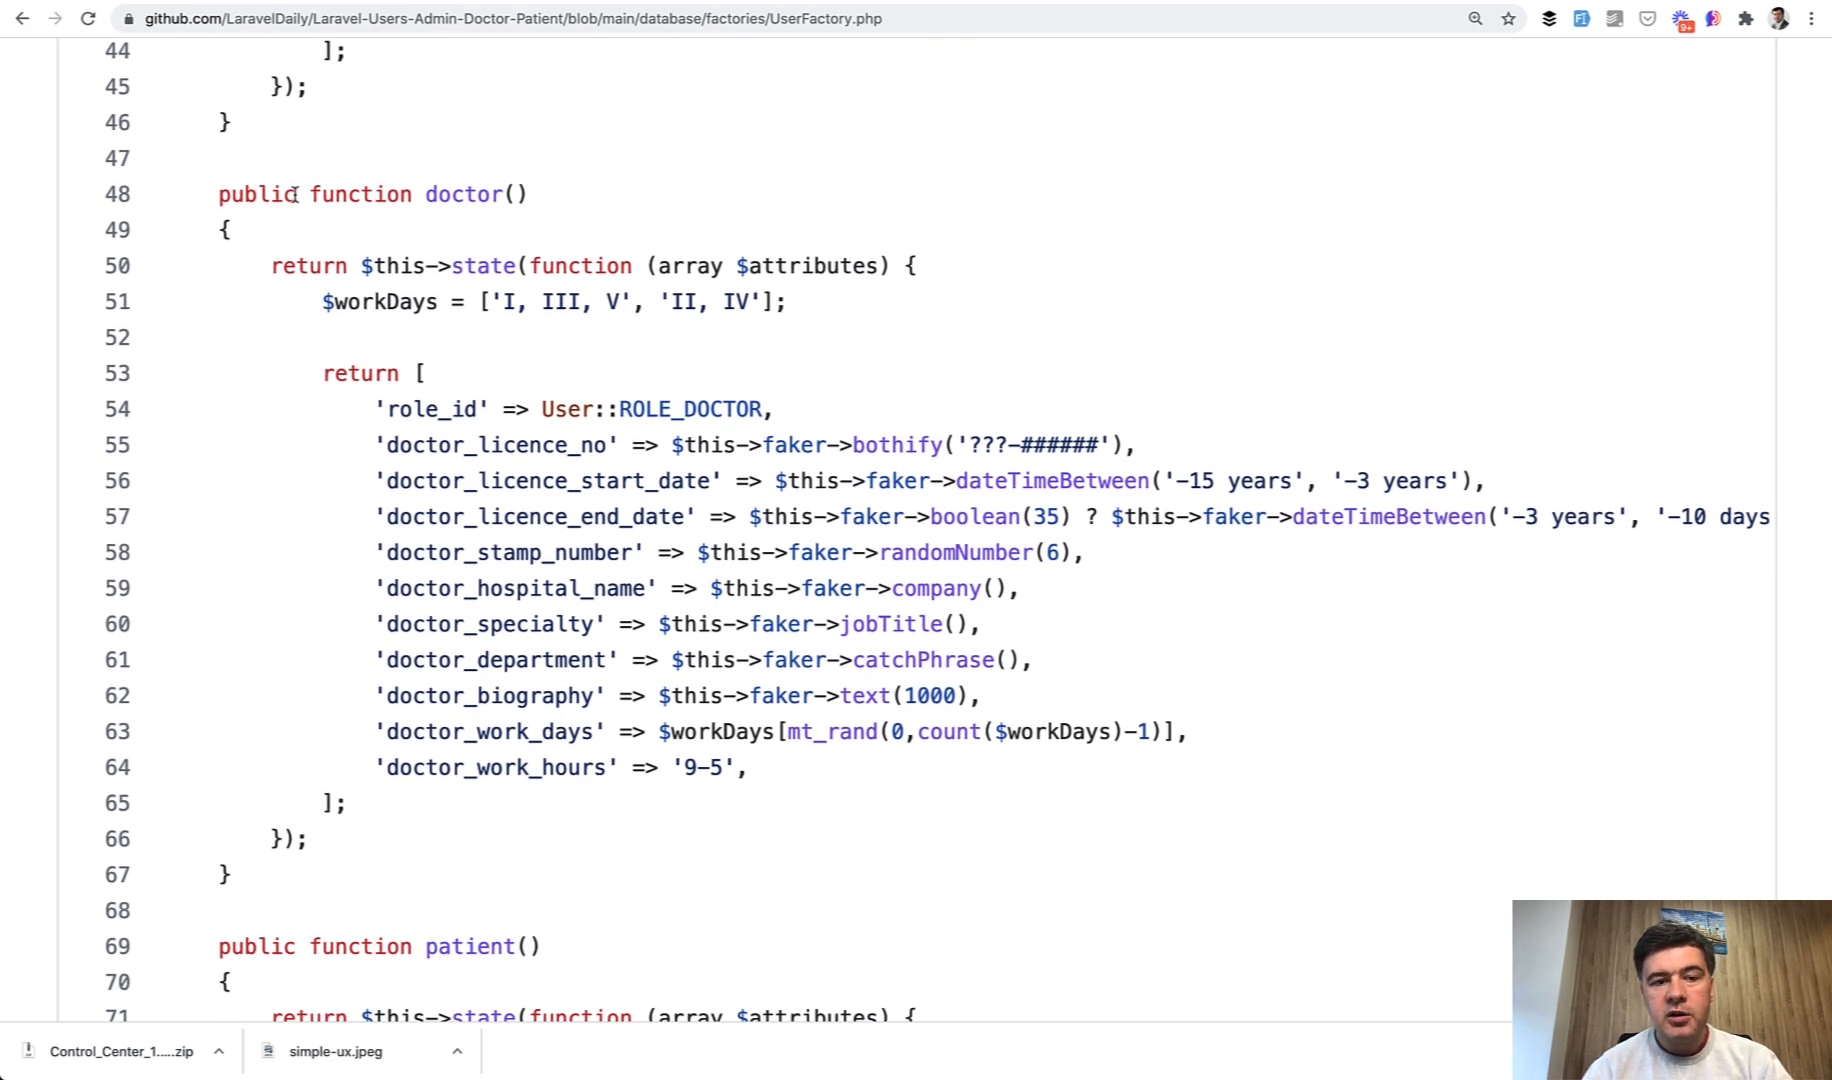
mouse_move(391, 265)
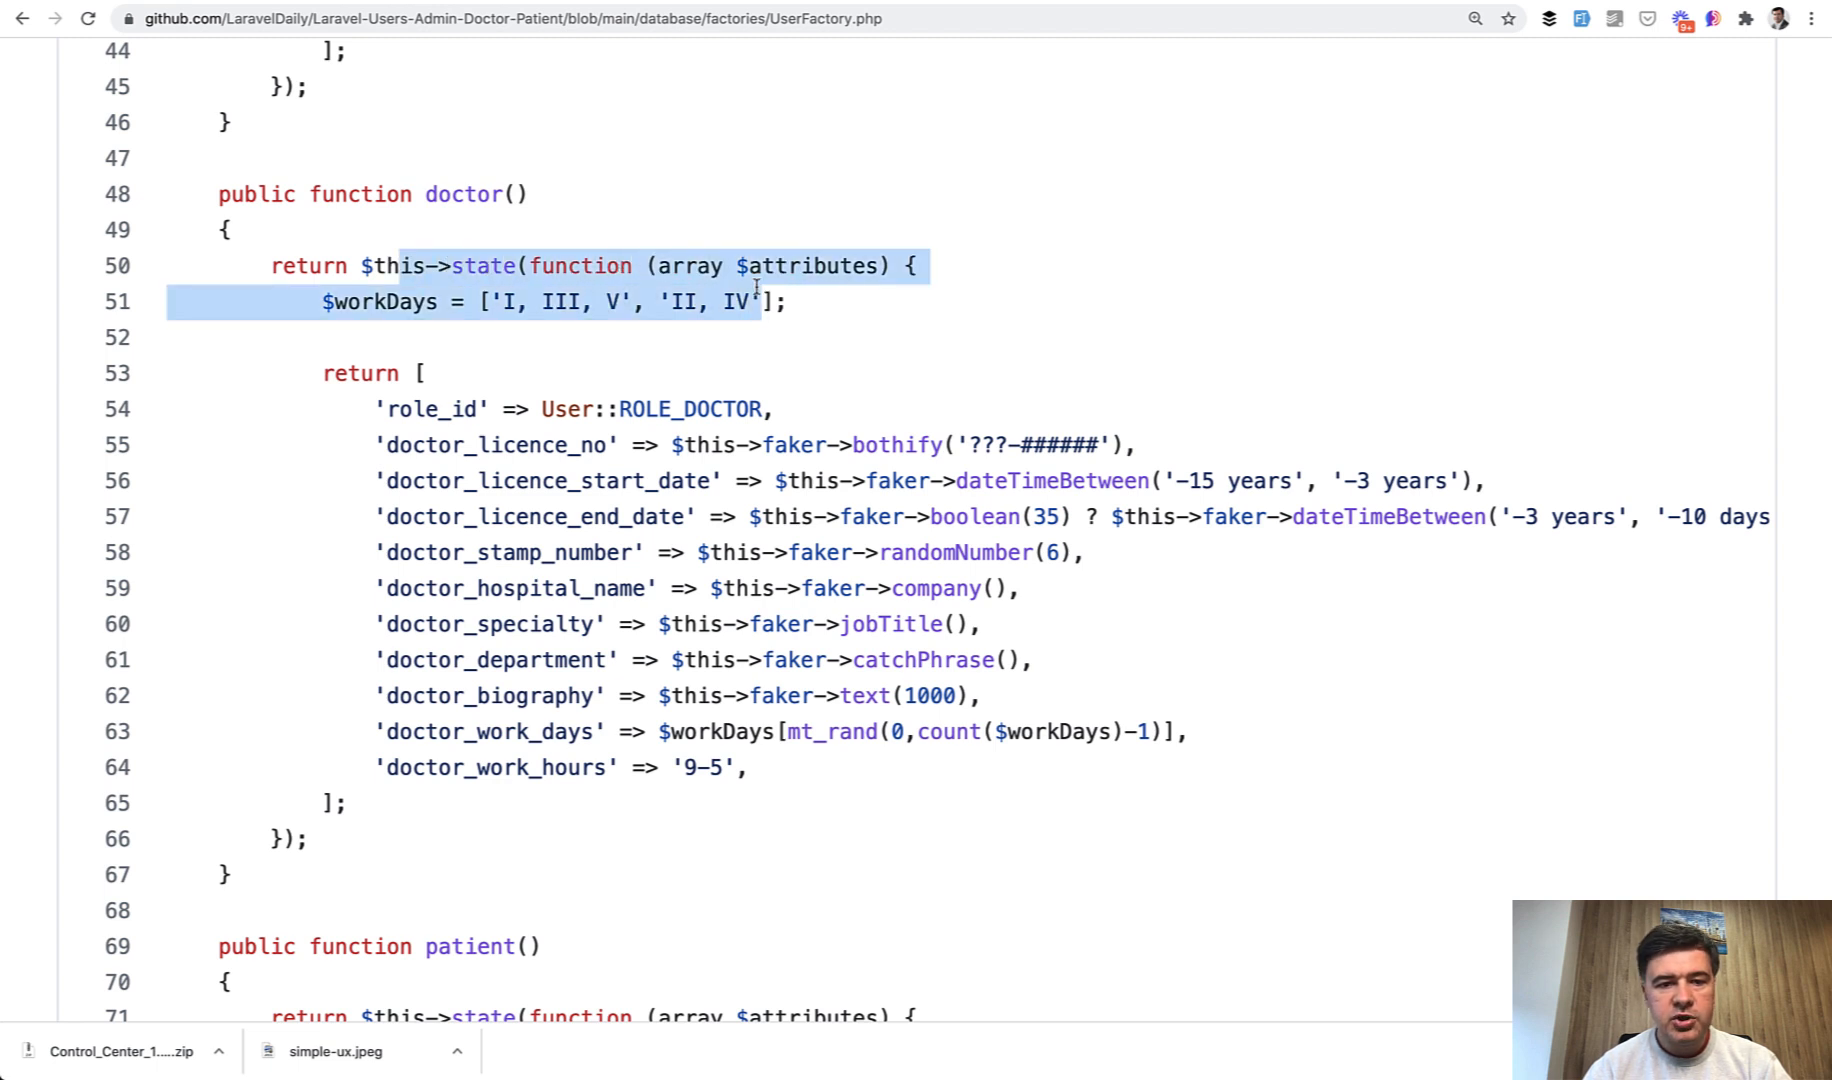
click(605, 383)
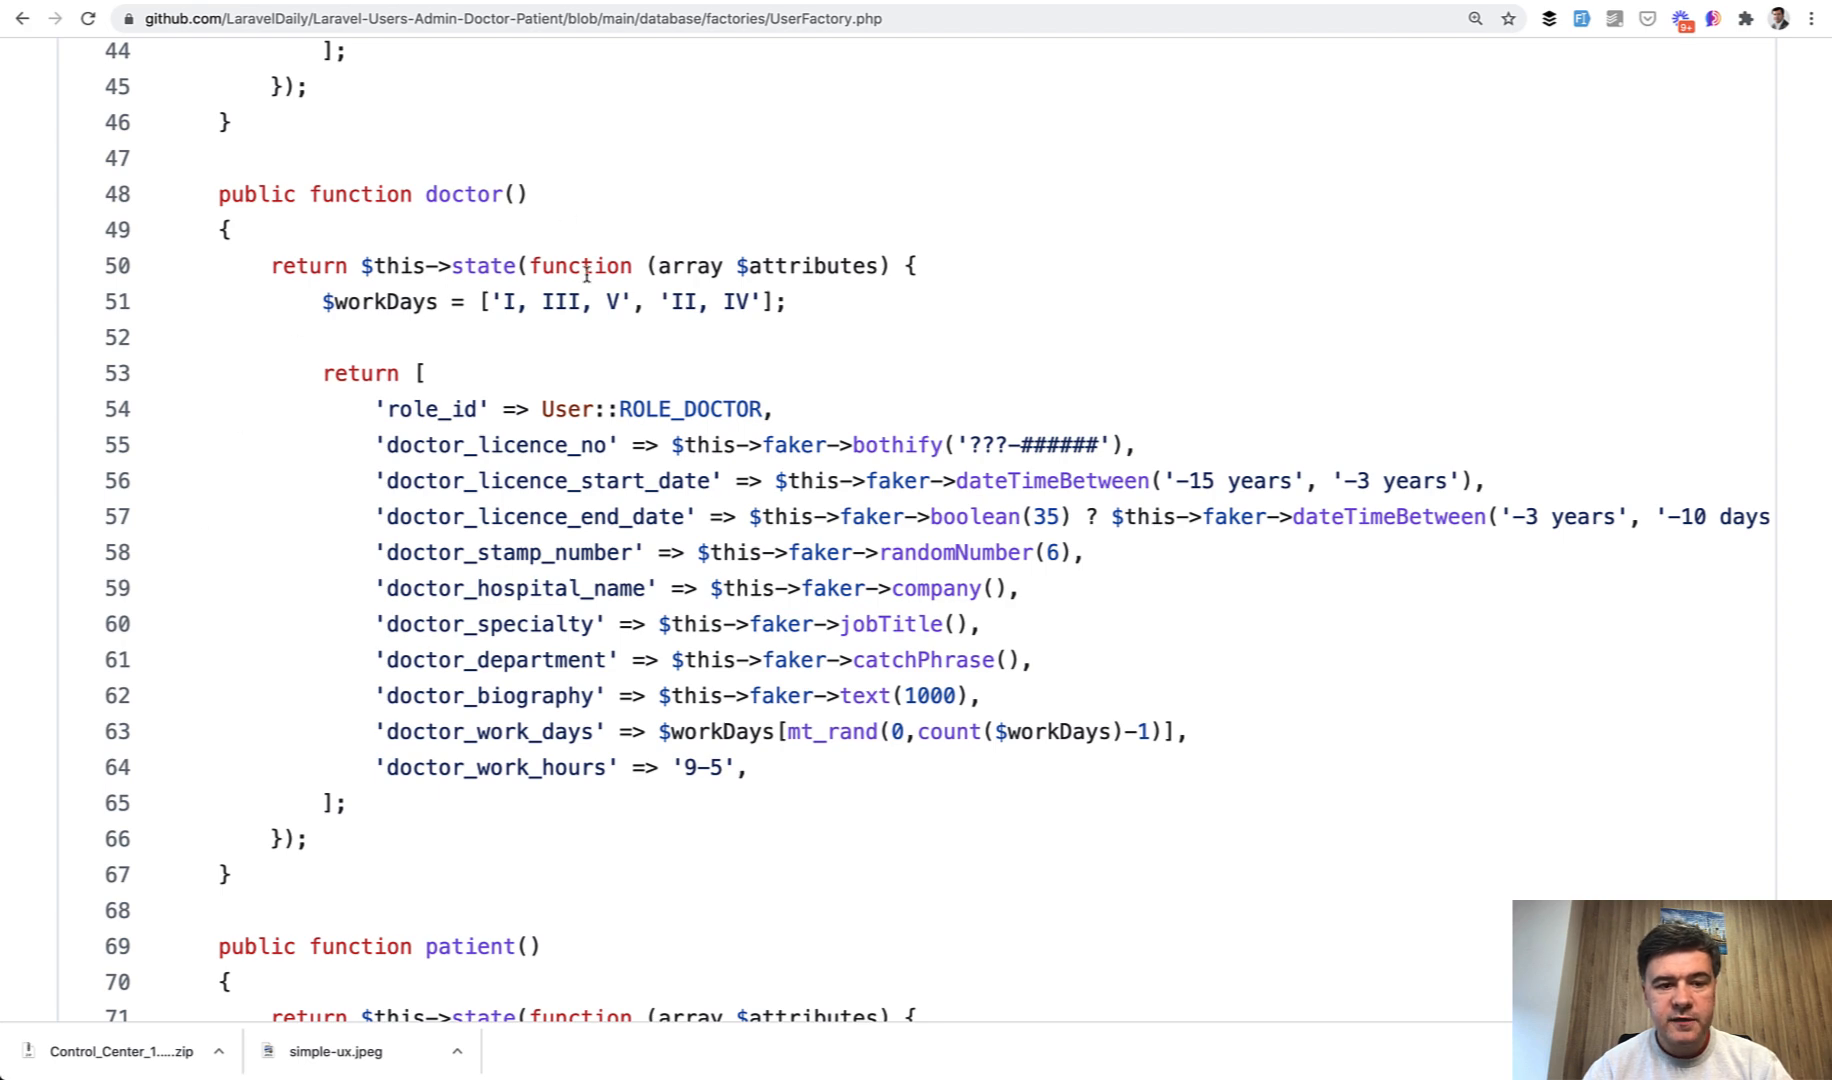
Step: Scroll past doctor() to the patient() state definition in UserFactory.php
scroll(down, 3)
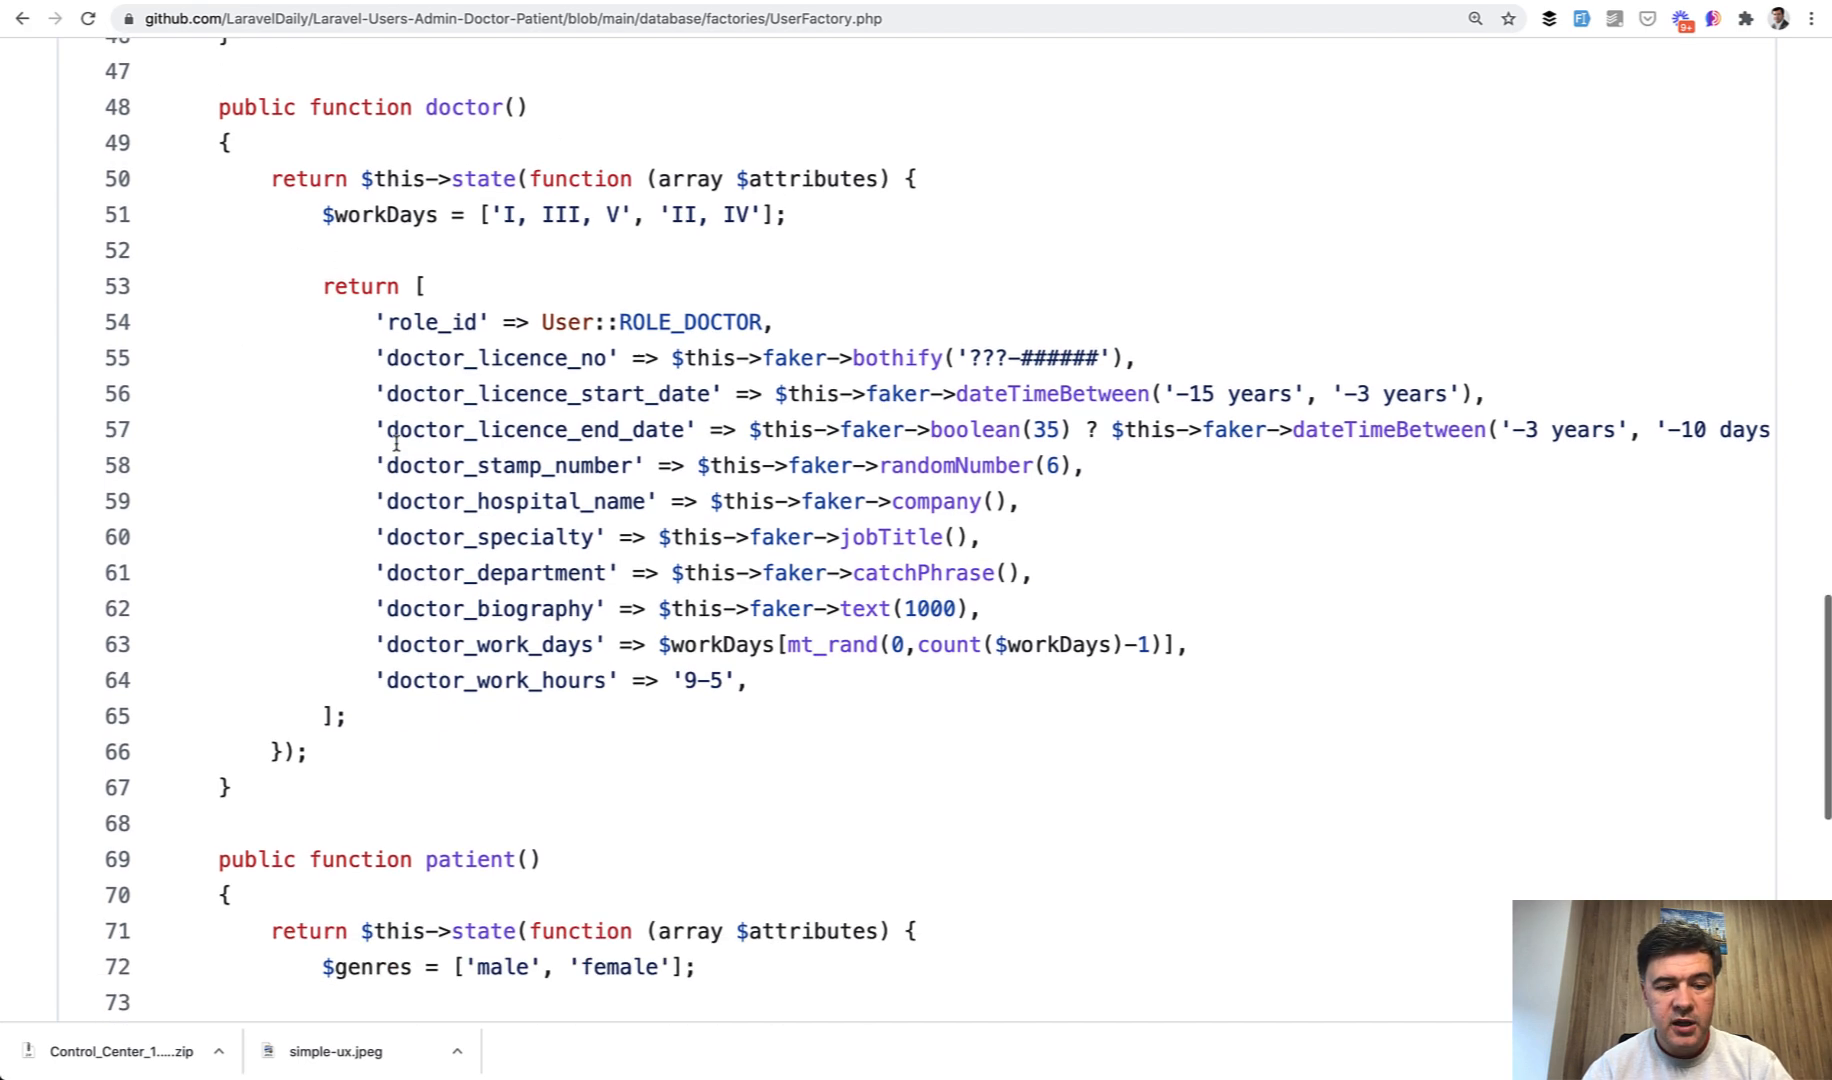
scroll(down, 3)
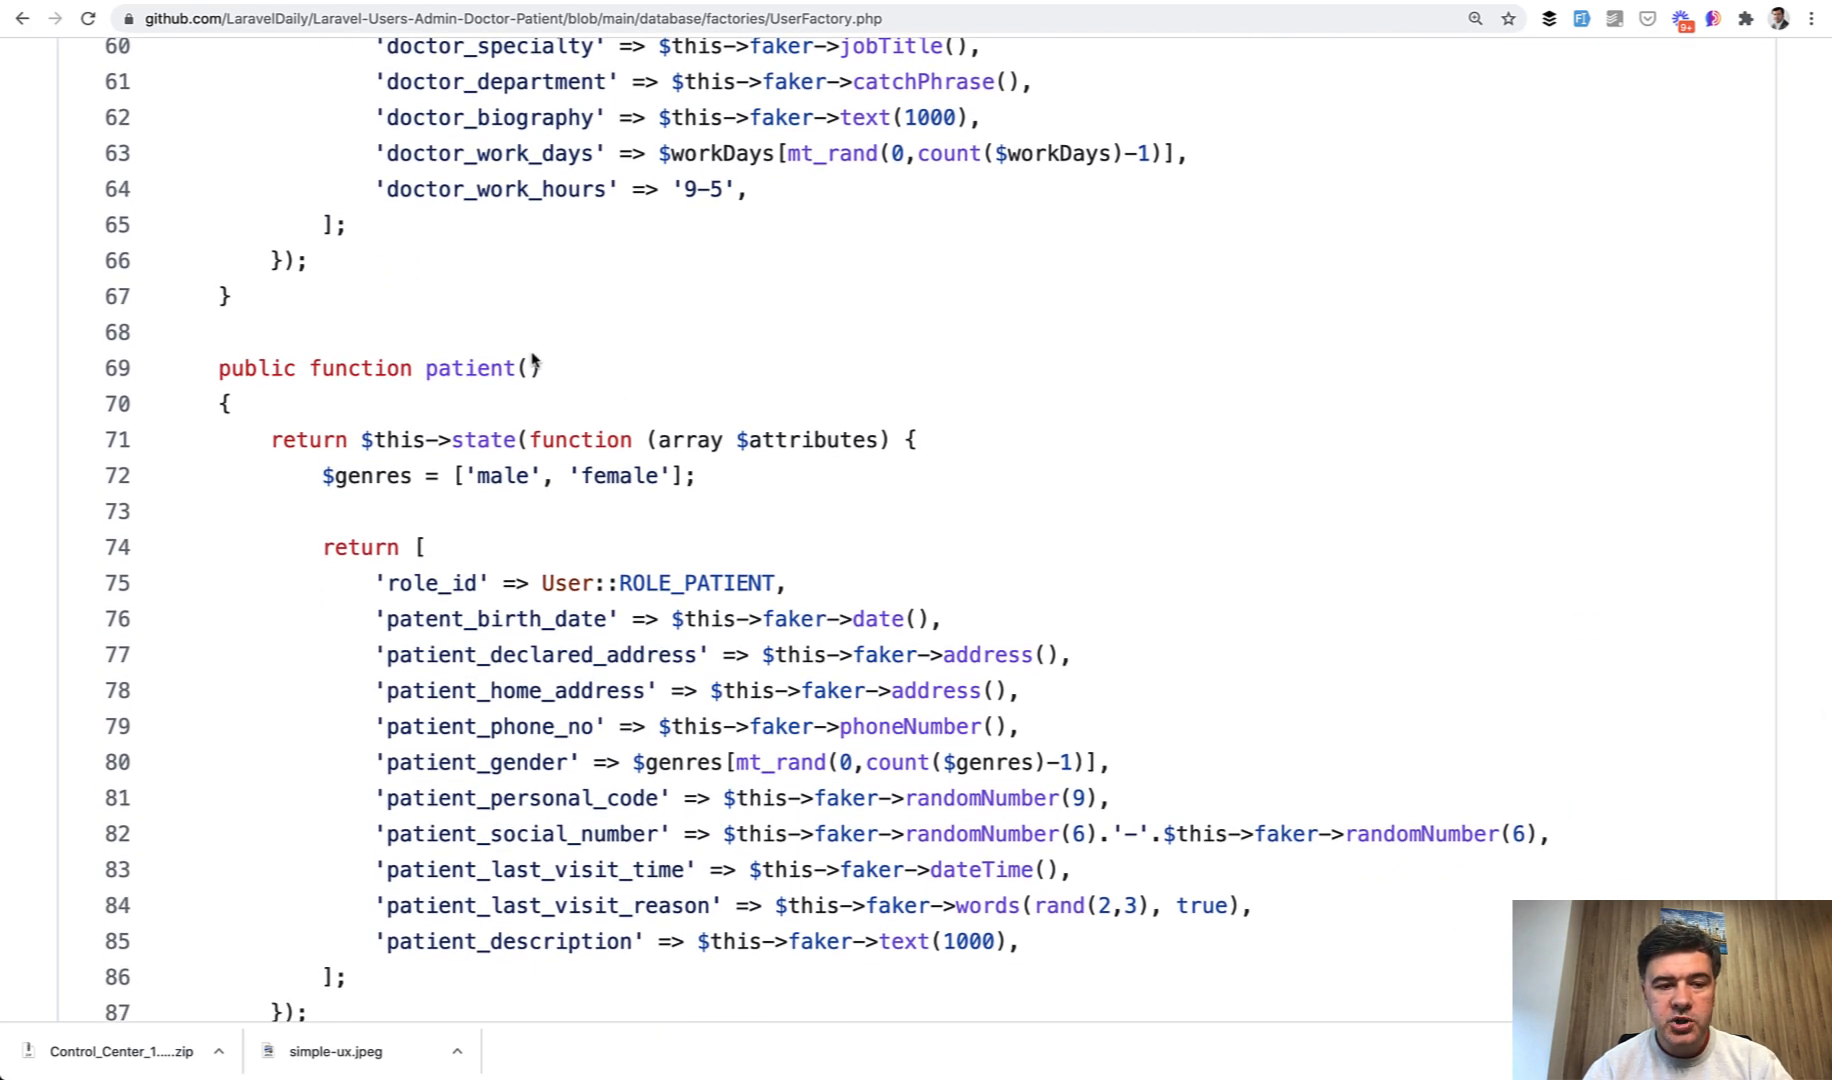
scroll(down, 3)
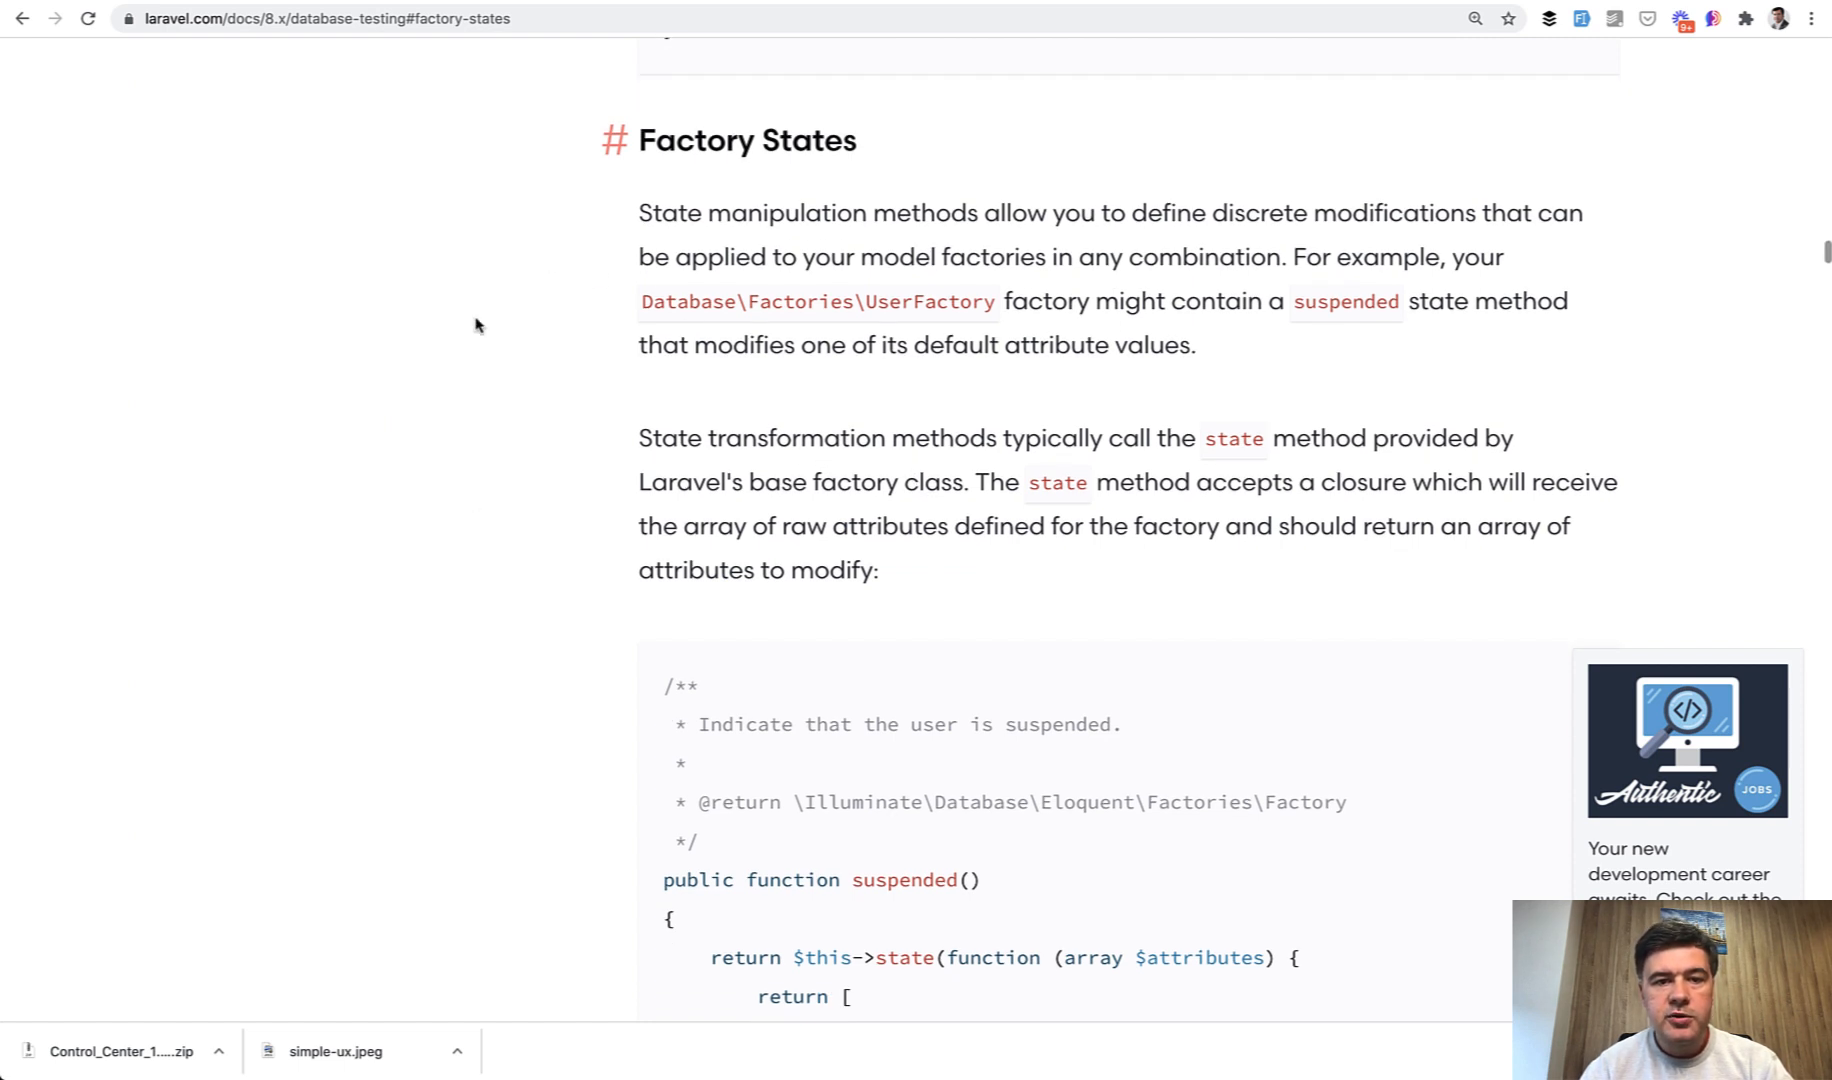
Step: Scroll the Laravel 8.x Factory States docs to the suspended() example and highlight 'suspended'
scroll(down, 3)
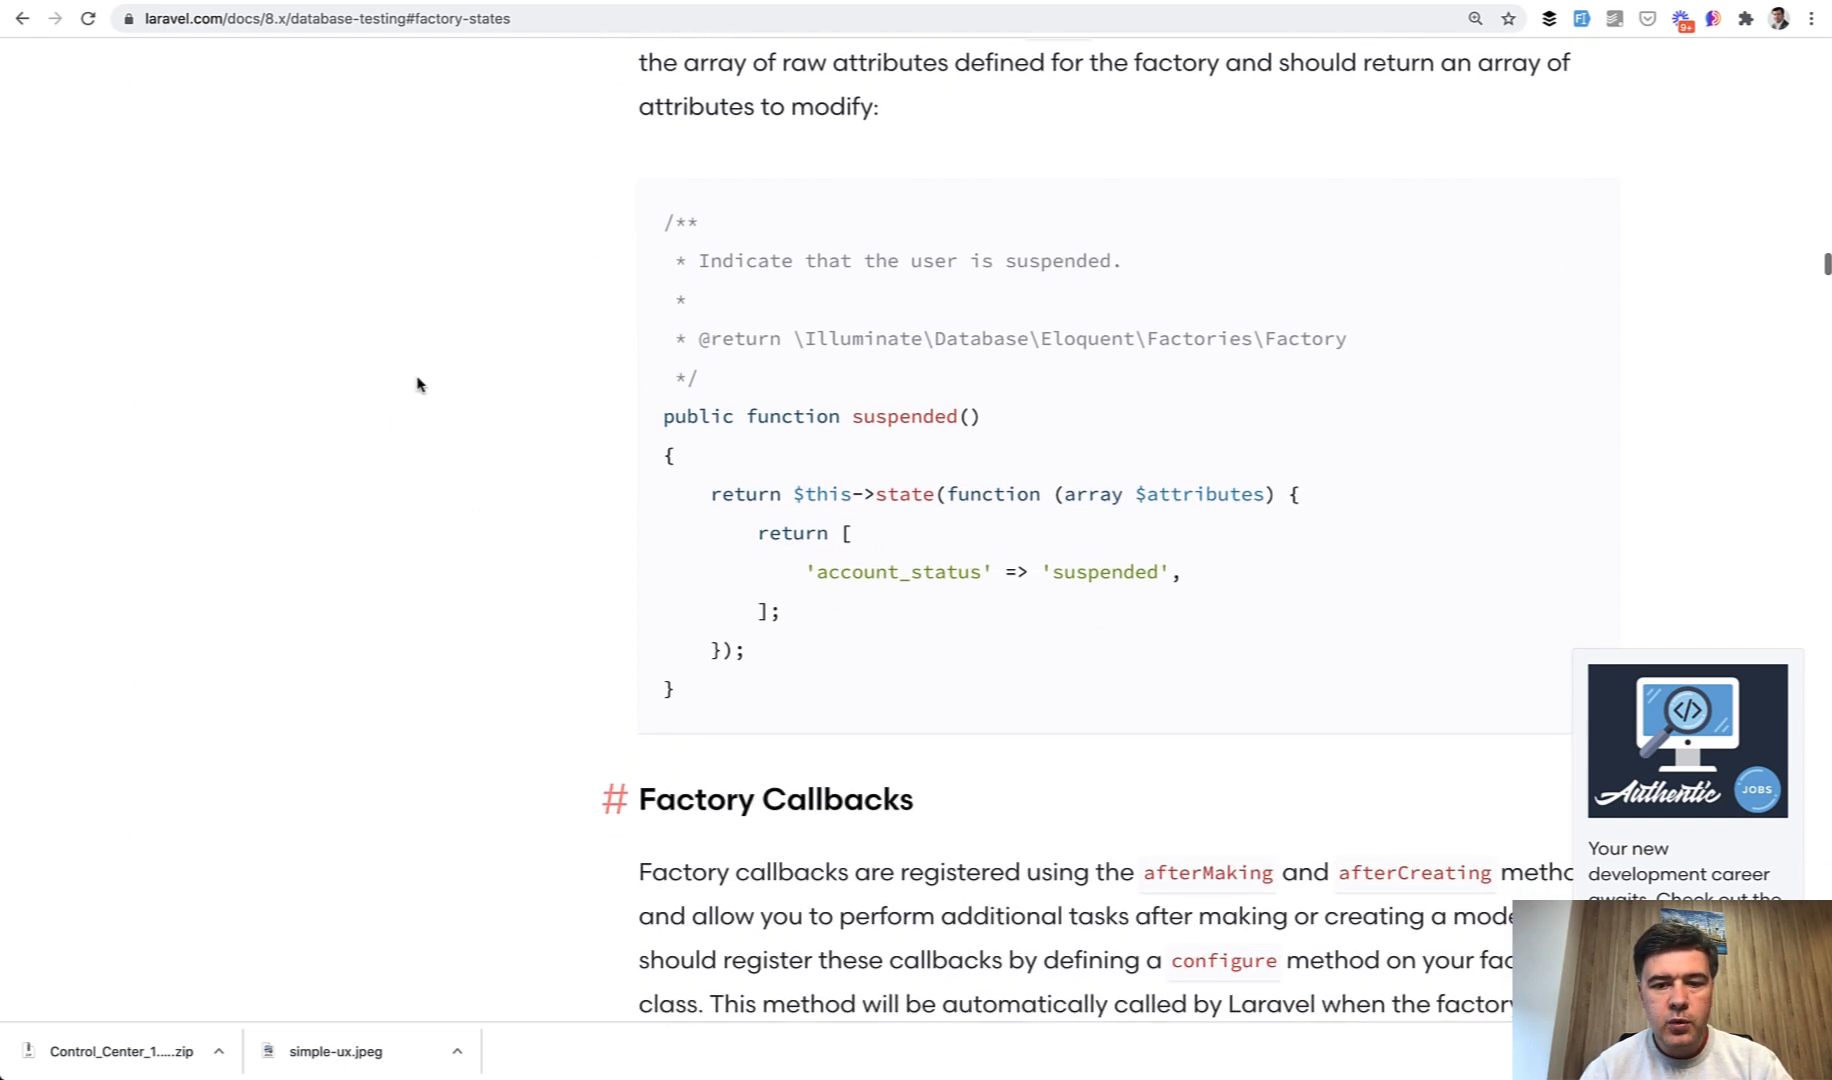
mouse_move(1118, 601)
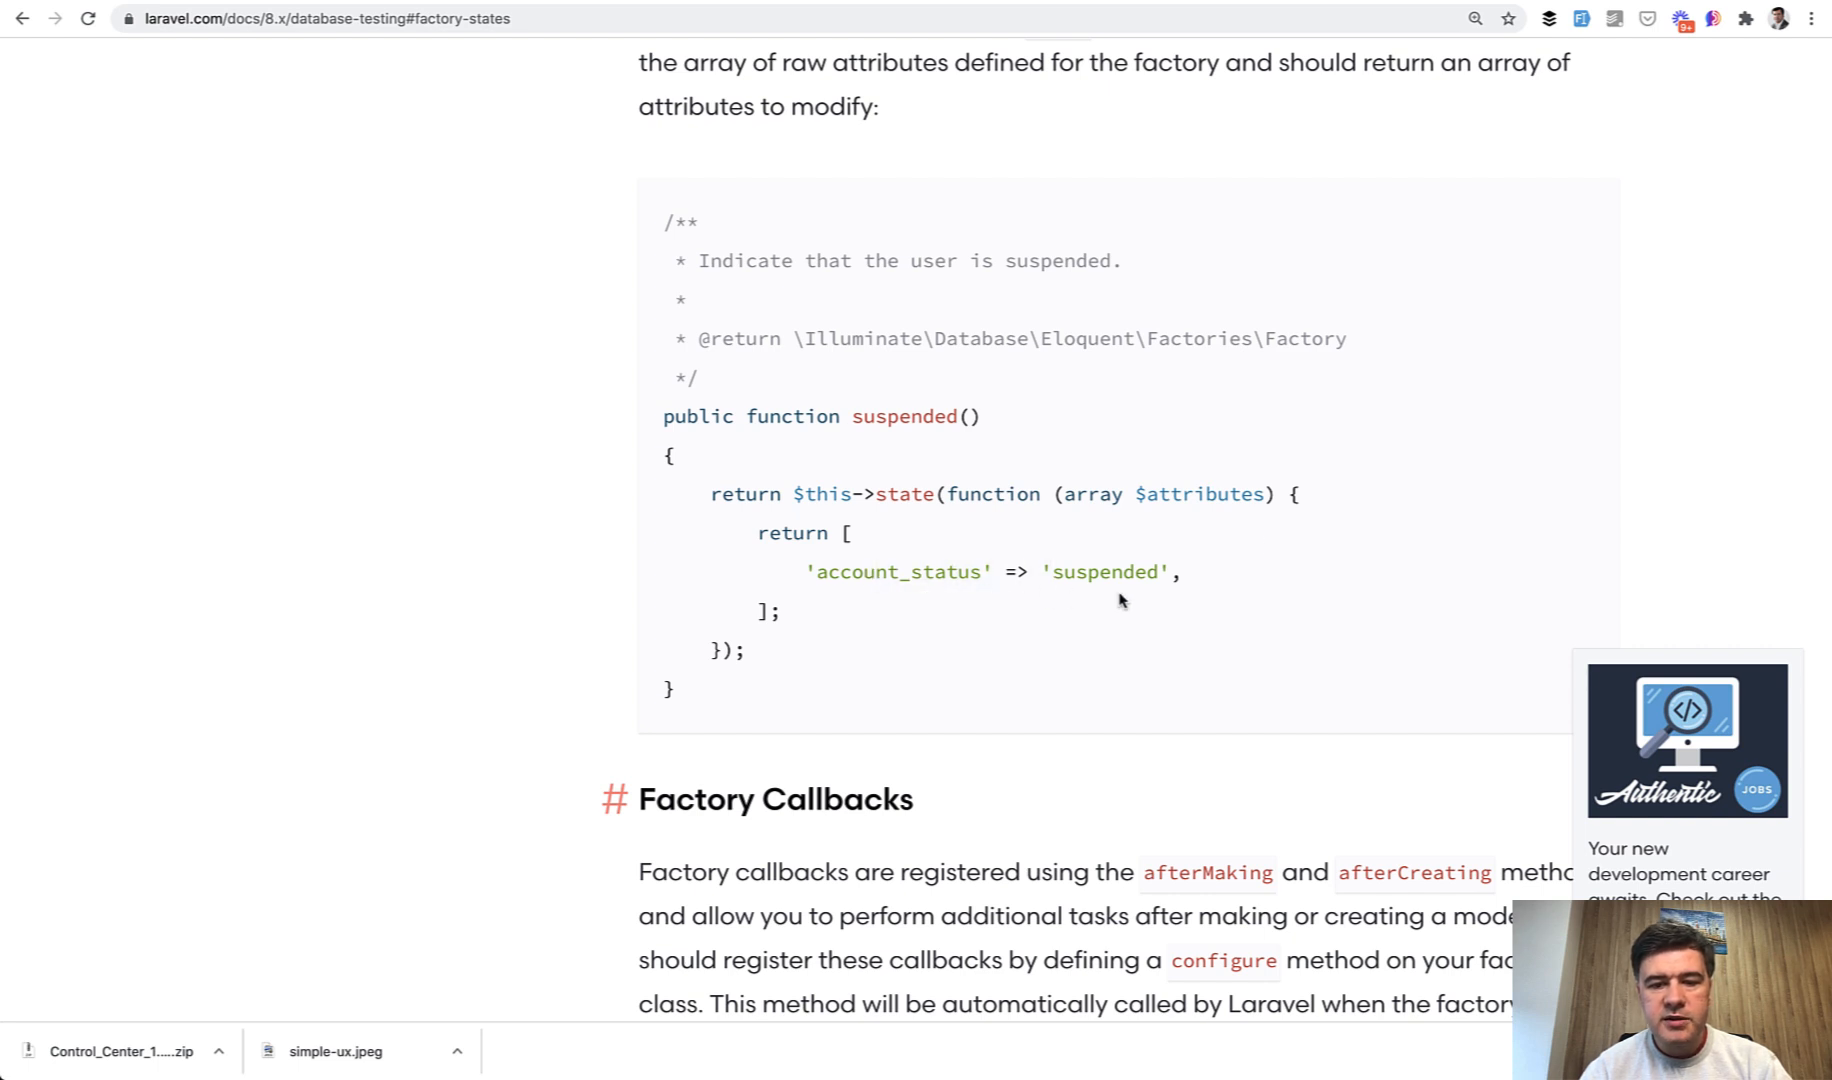
double_click(902, 416)
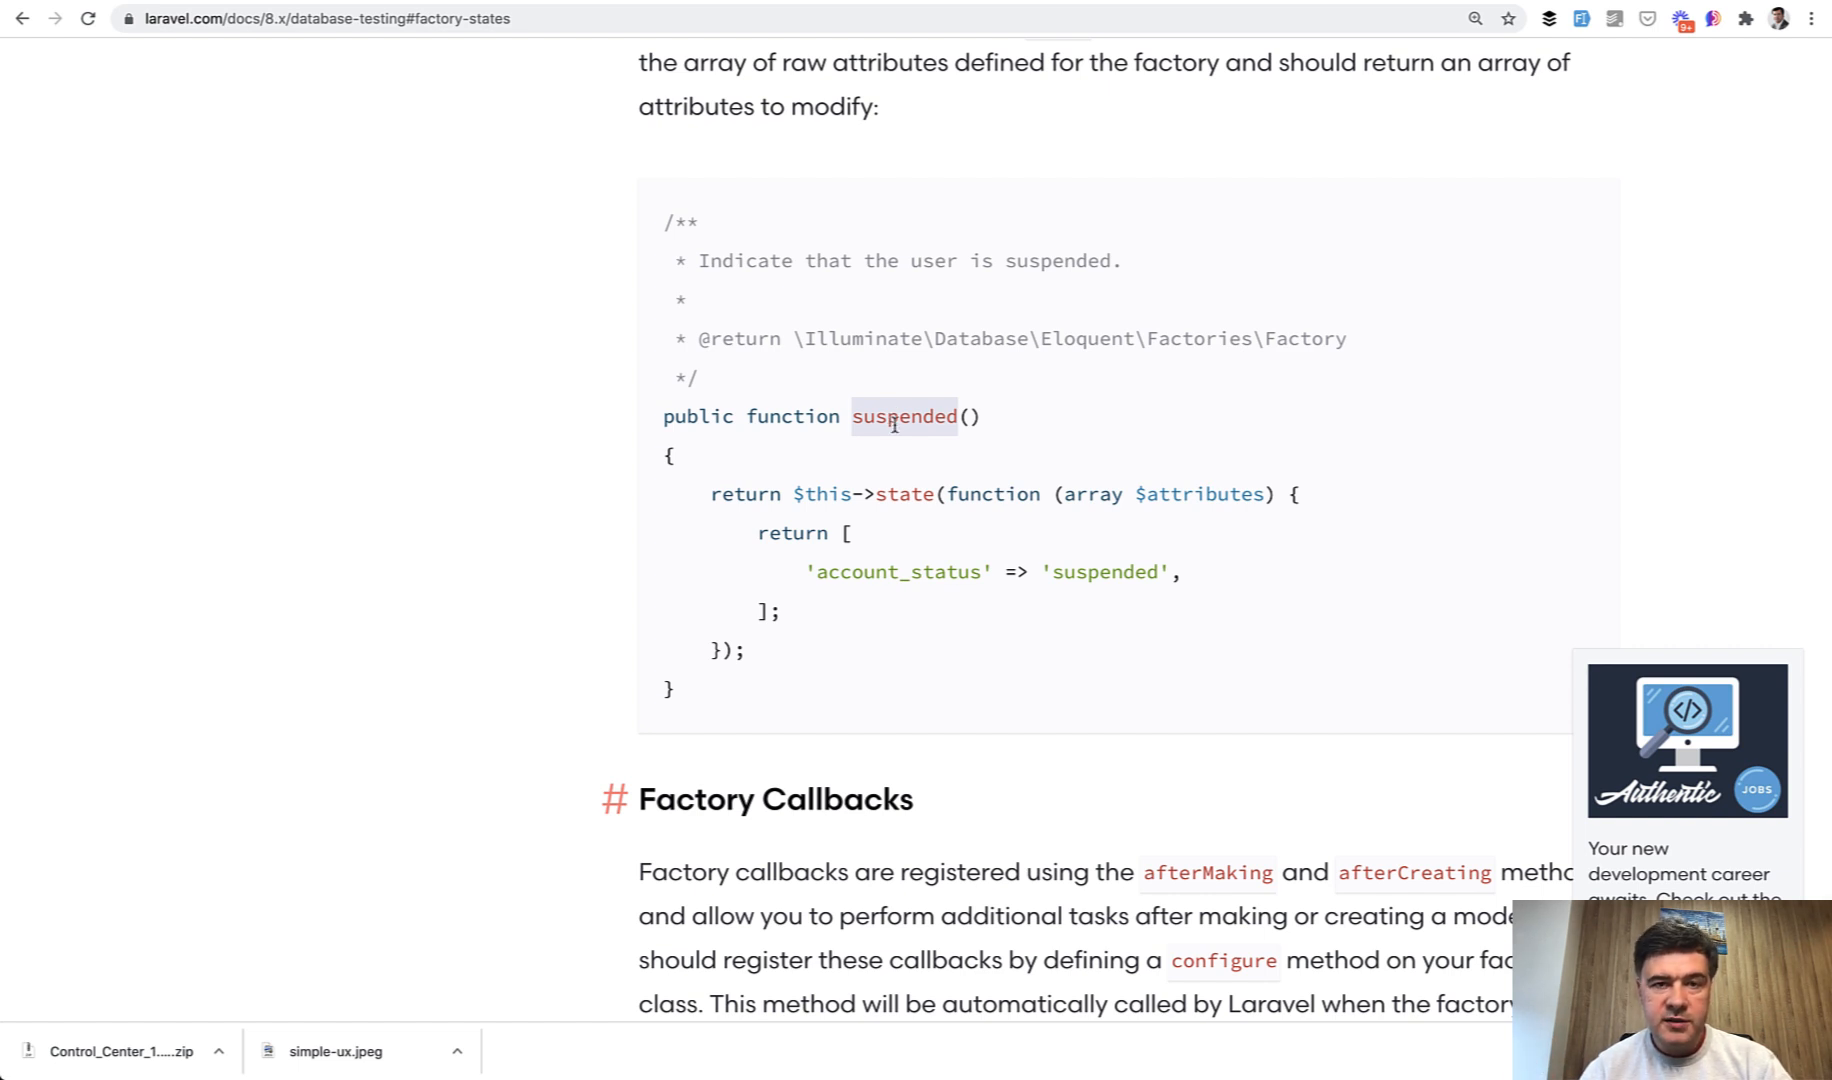
mouse_move(432, 450)
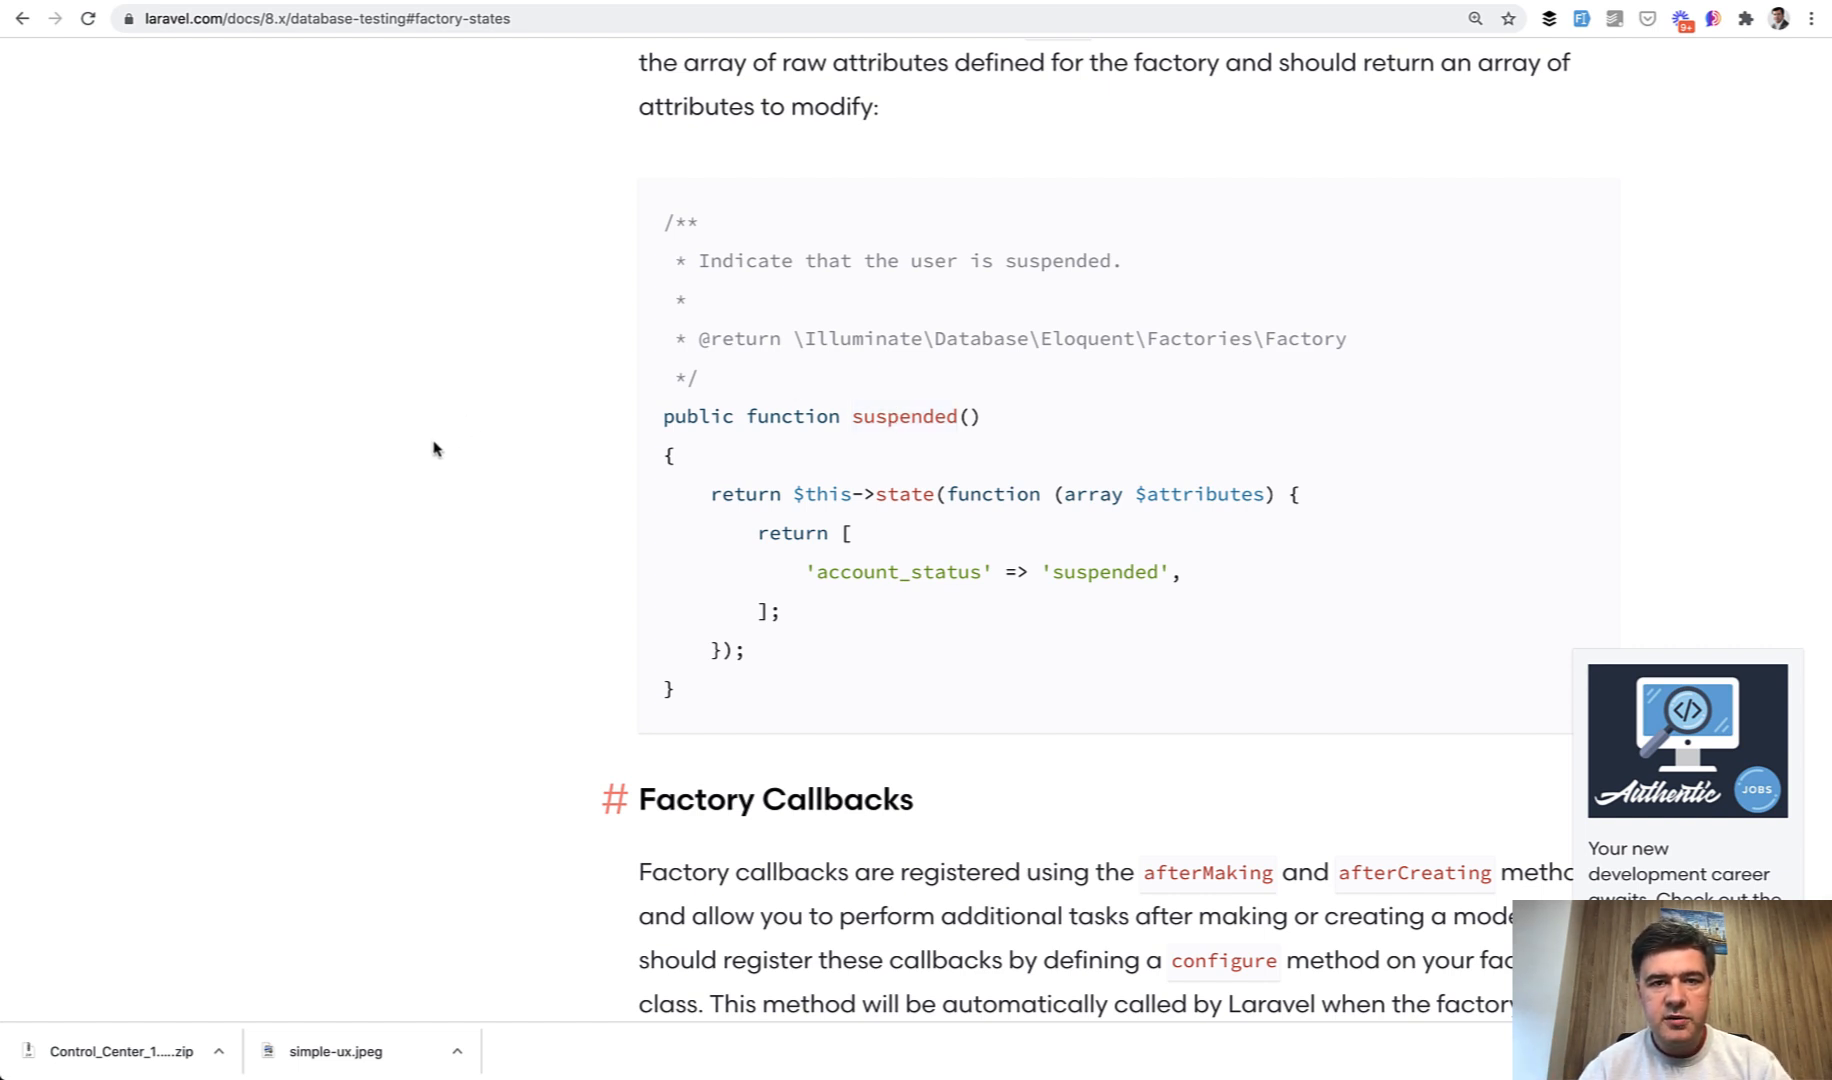